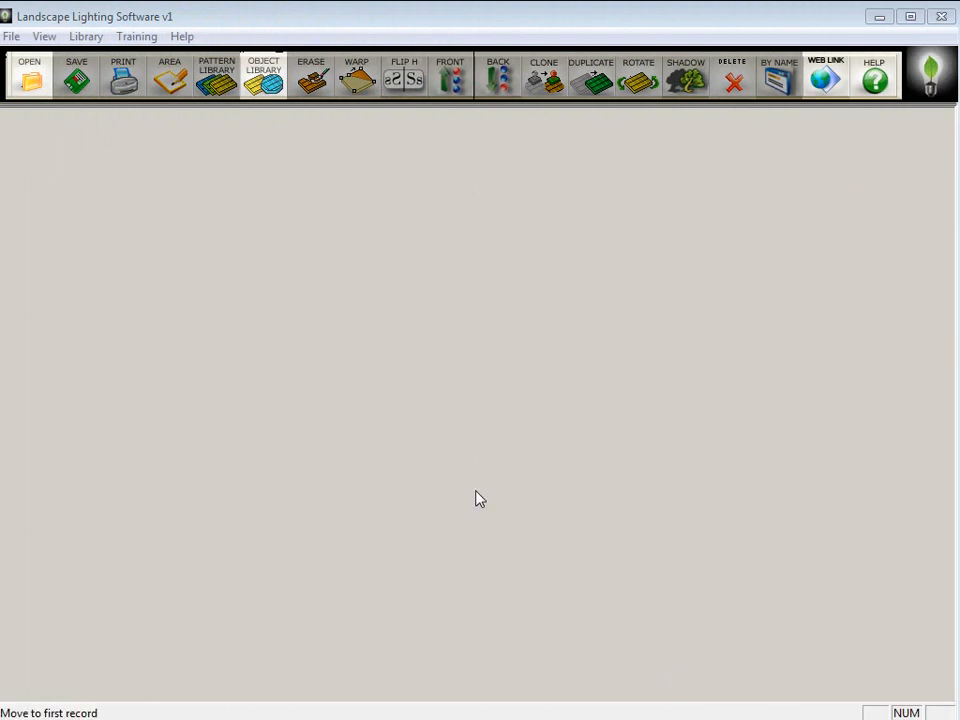
- Load Nightlight_tutorial1.JPG, bring the walkway into view and list the Vista fixture libraries
click(28, 76)
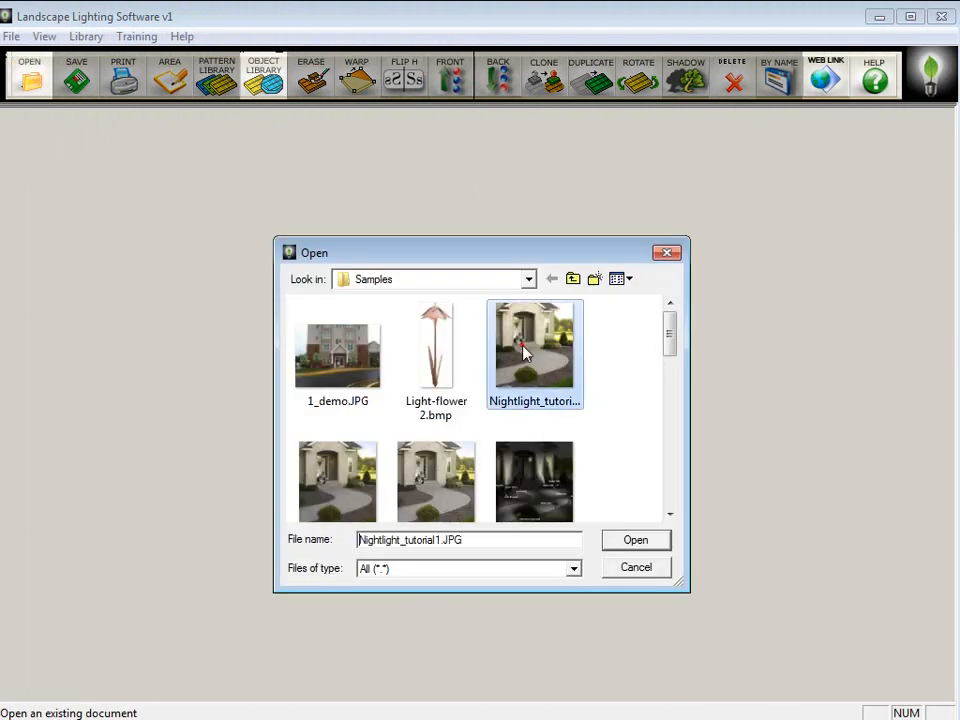
click(636, 540)
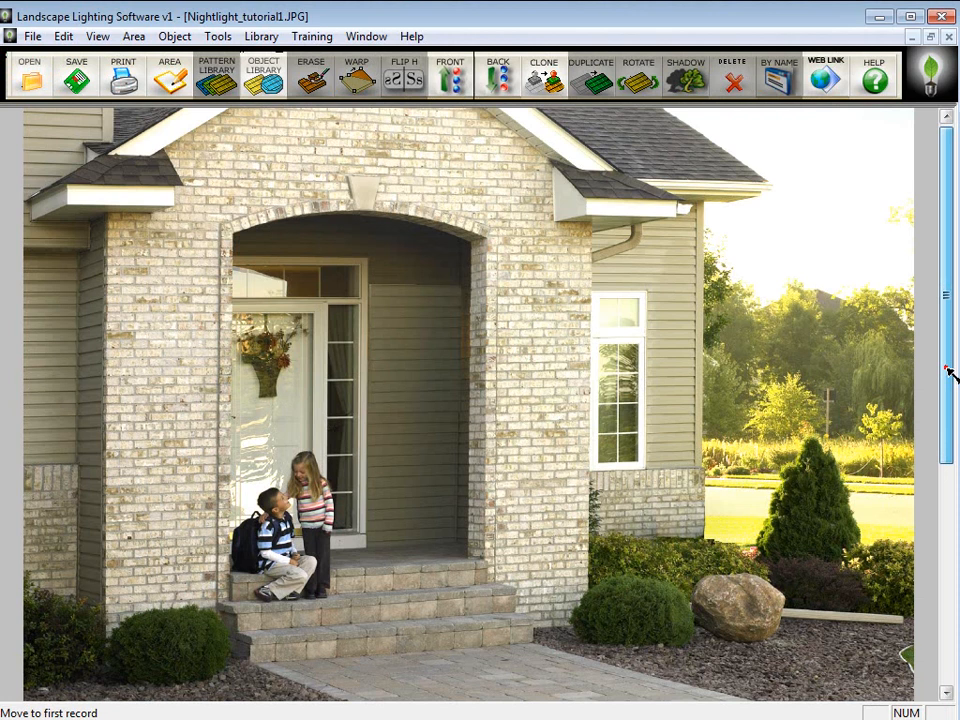
scroll(down, 3)
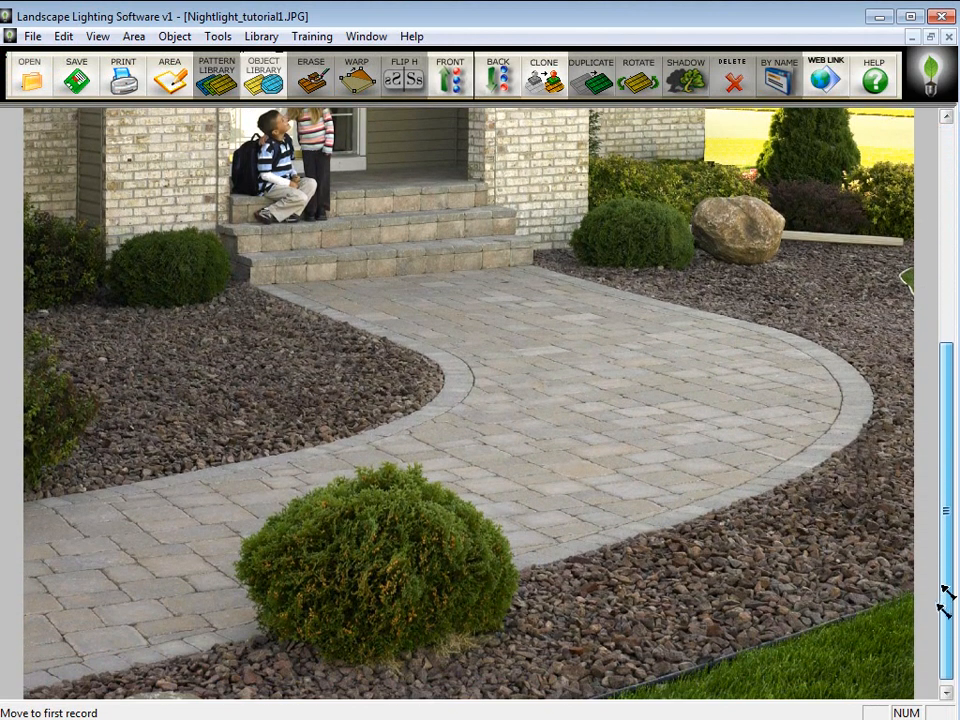
click(264, 72)
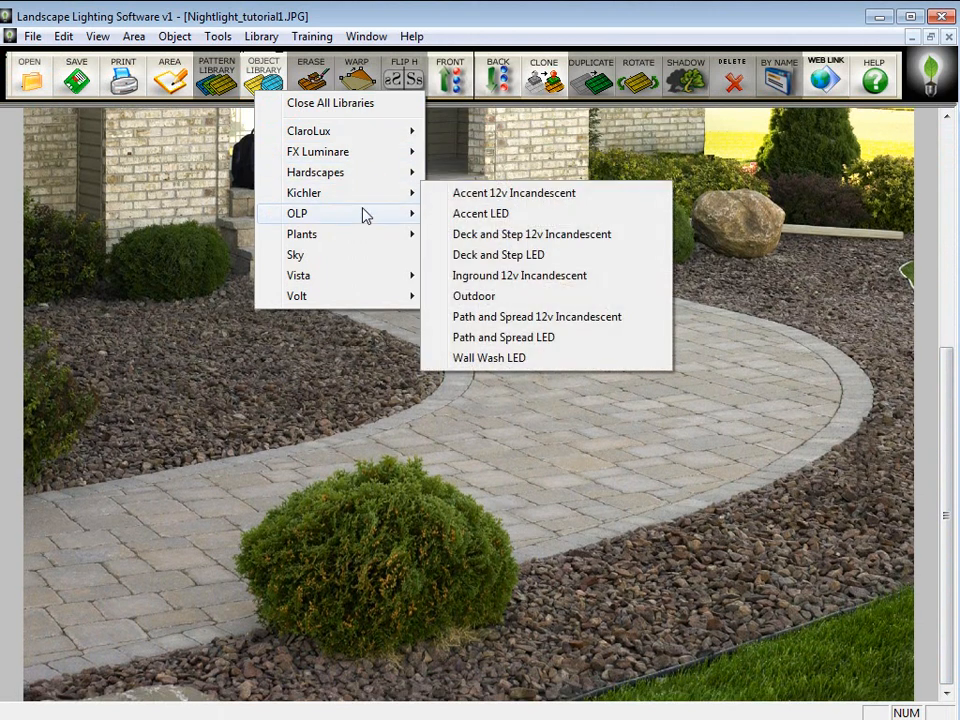
mouse_move(298, 276)
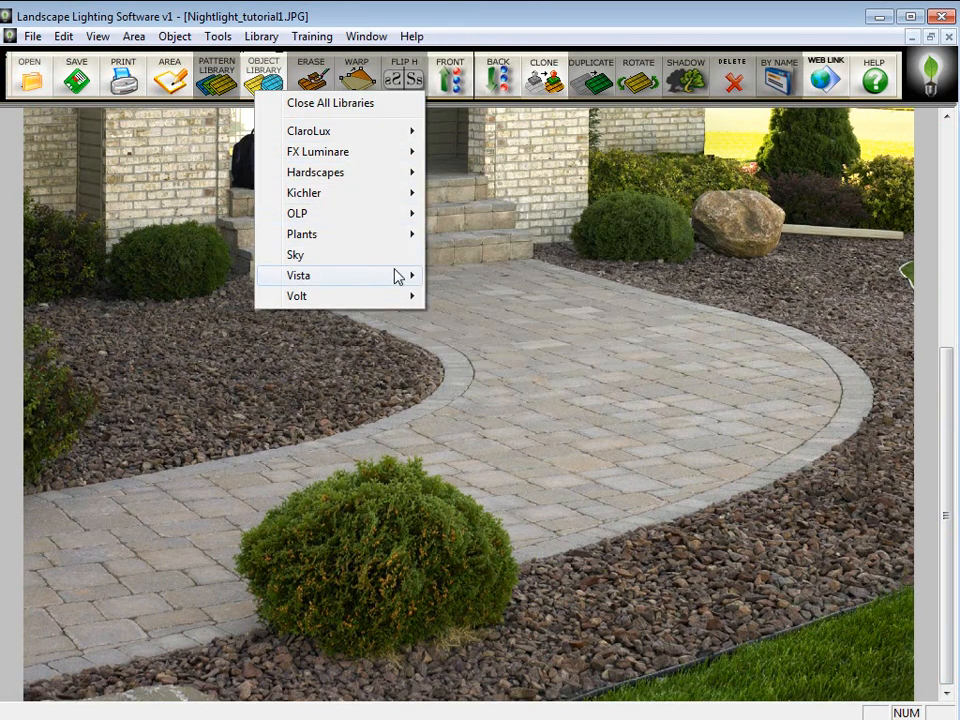
mouse_move(296, 296)
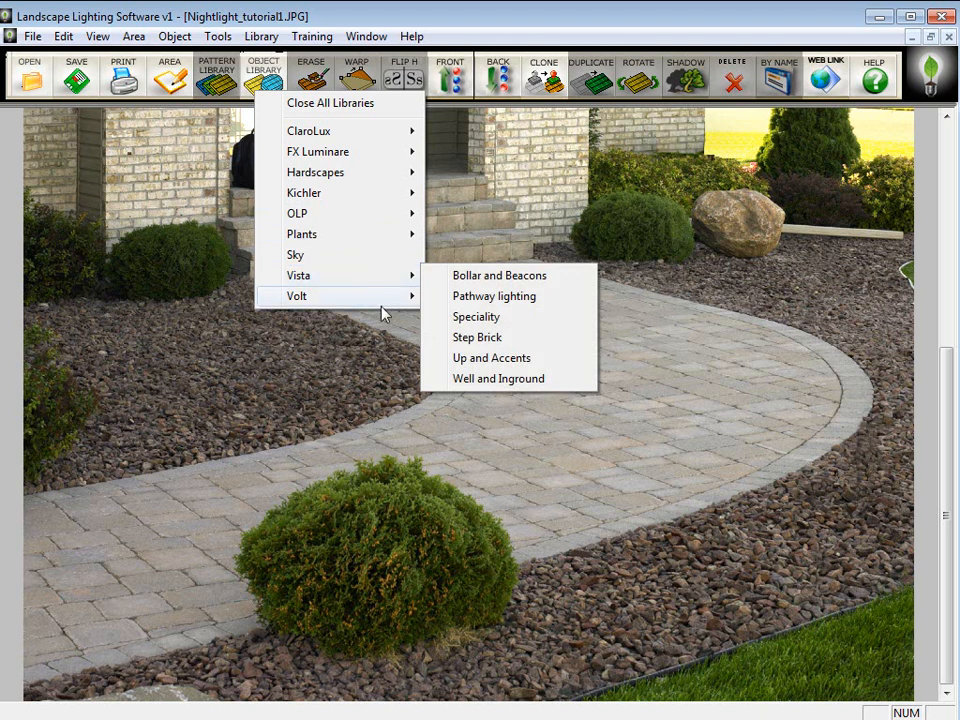
mouse_move(300, 276)
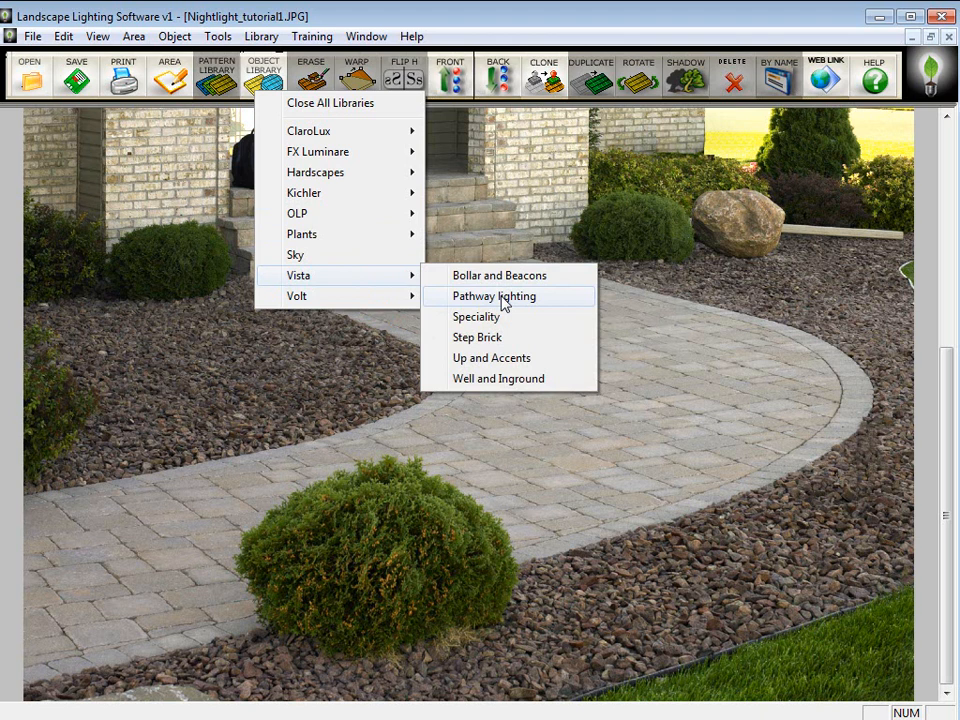
- Add a Vista banded pathway light and set it at the walkway edge
click(494, 296)
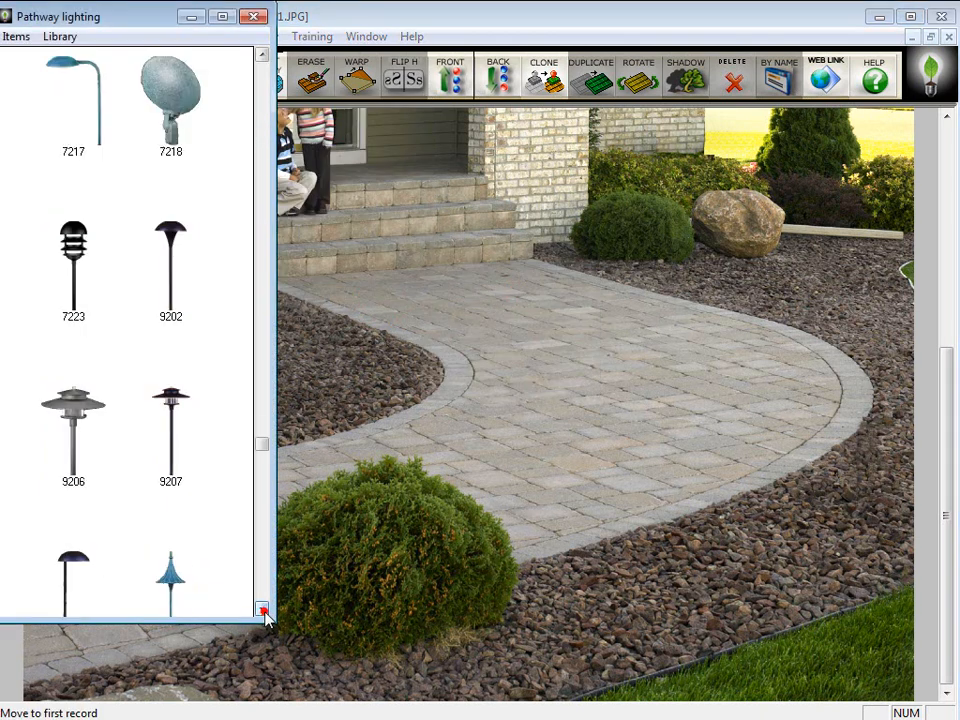
click(262, 610)
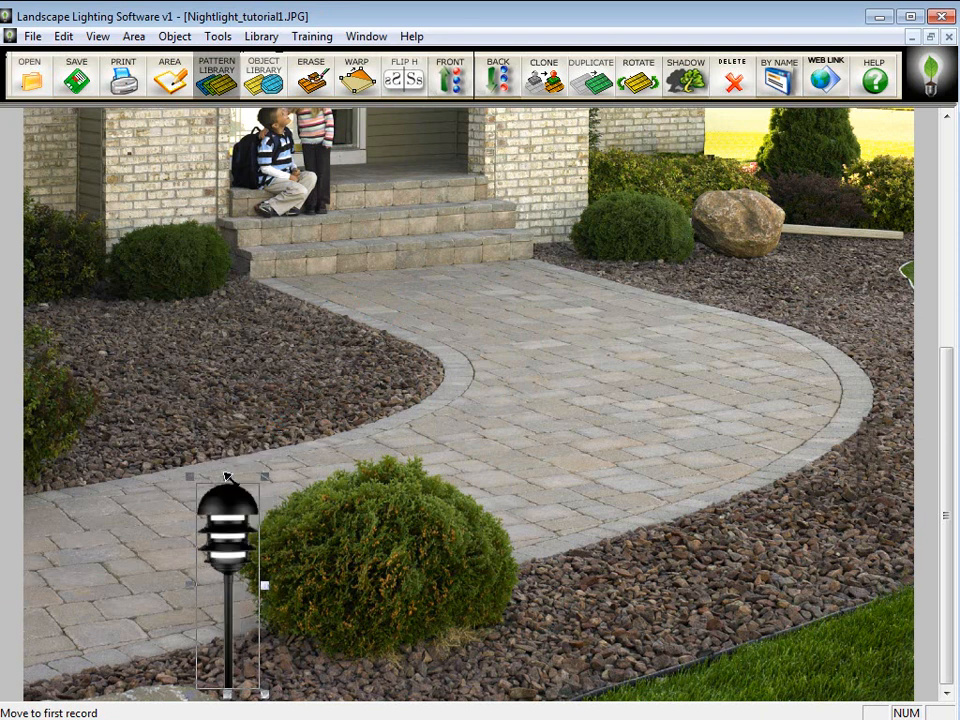
click(544, 76)
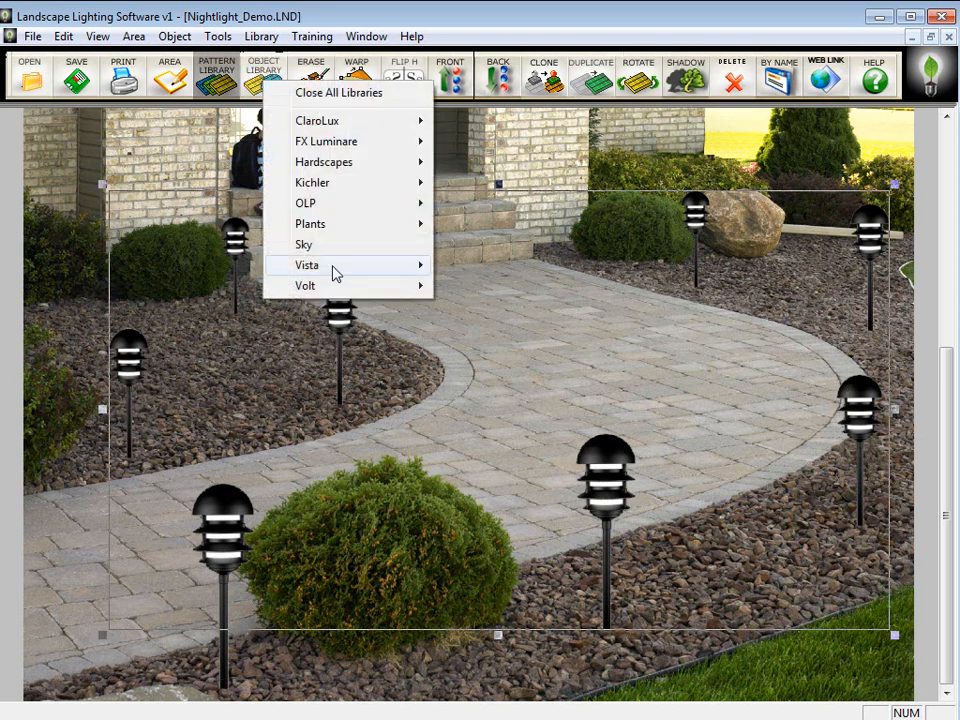
mouse_move(308, 264)
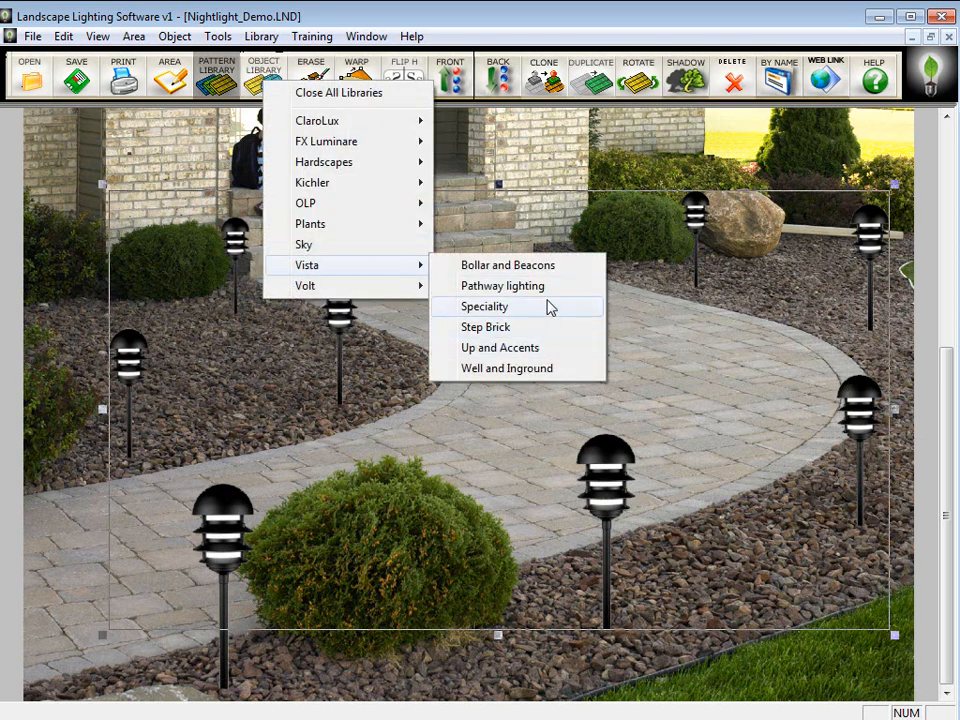
click(502, 286)
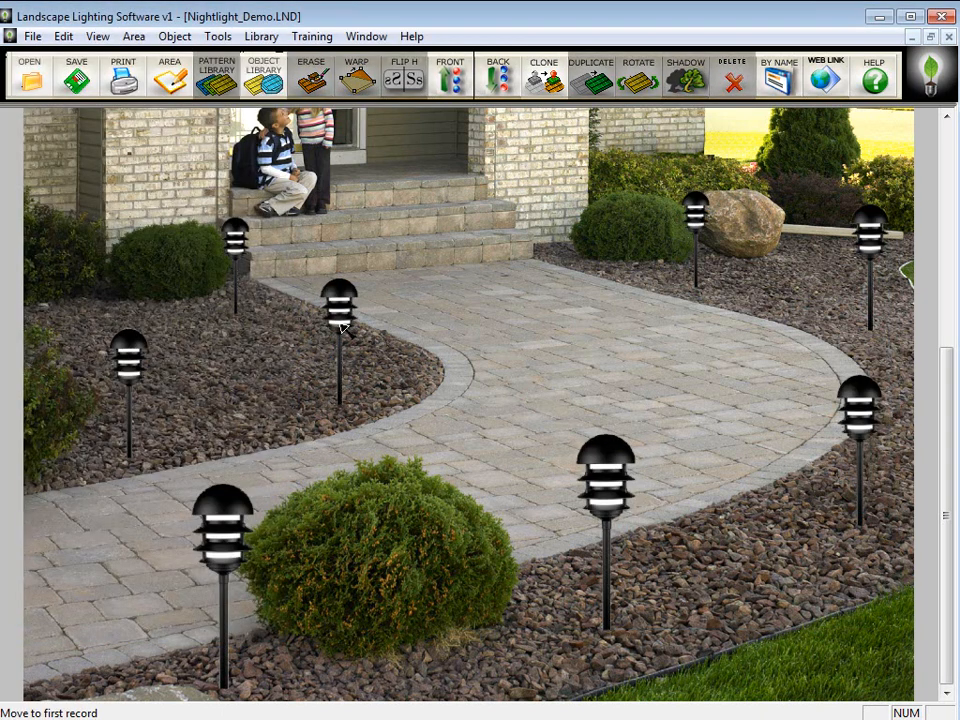
- Place Vista Up and Accent uplights beside the shrub by the steps and among the shrubs
click(264, 76)
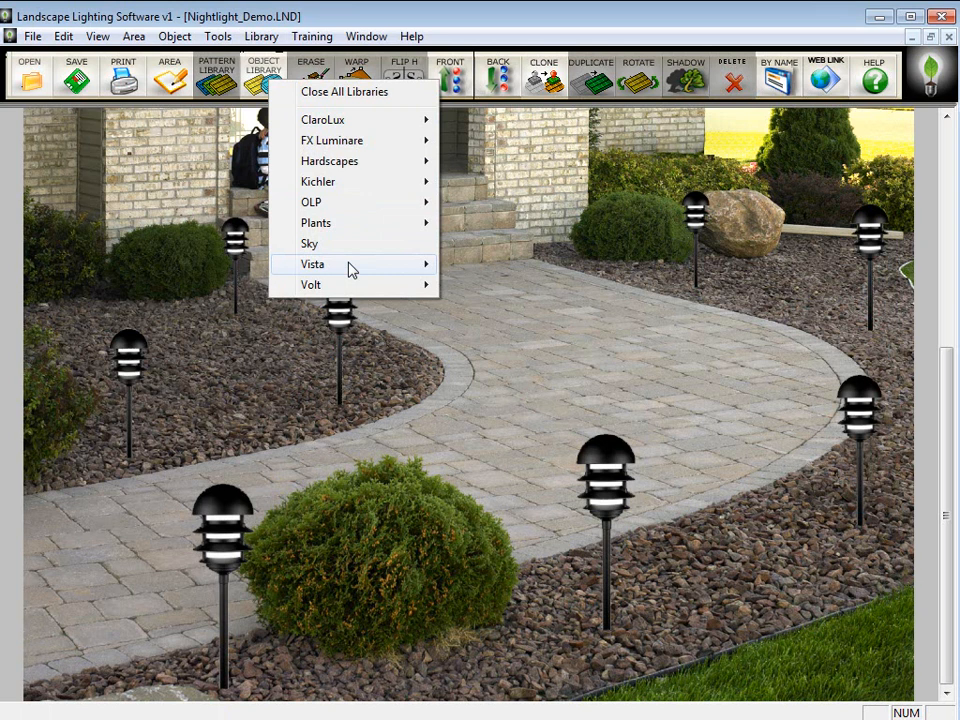
mouse_move(312, 264)
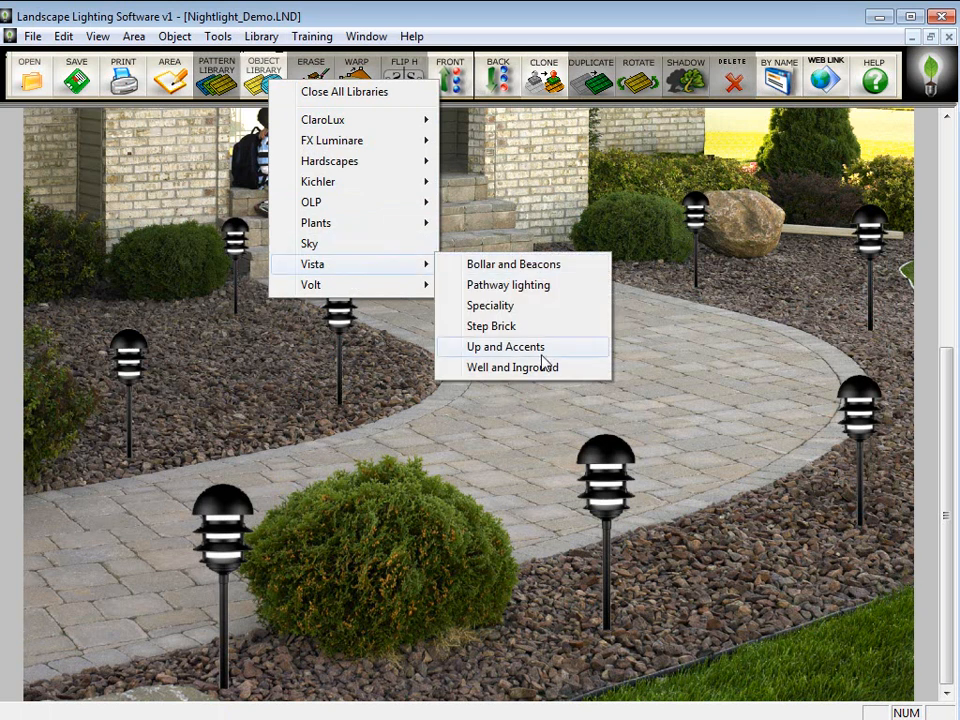
click(504, 346)
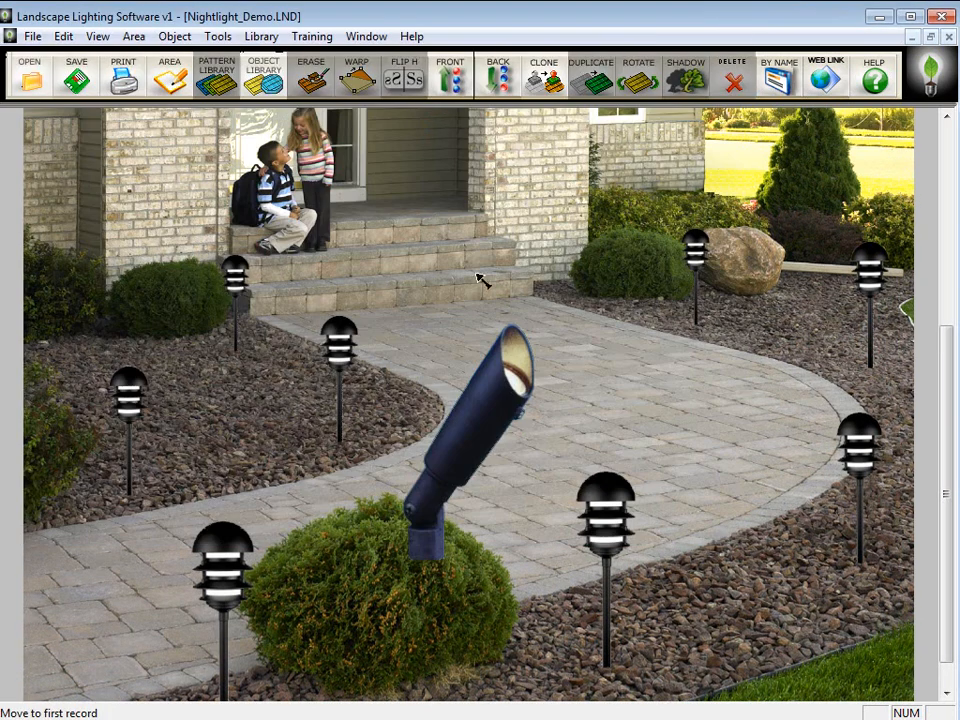
drag(470, 430, 236, 260)
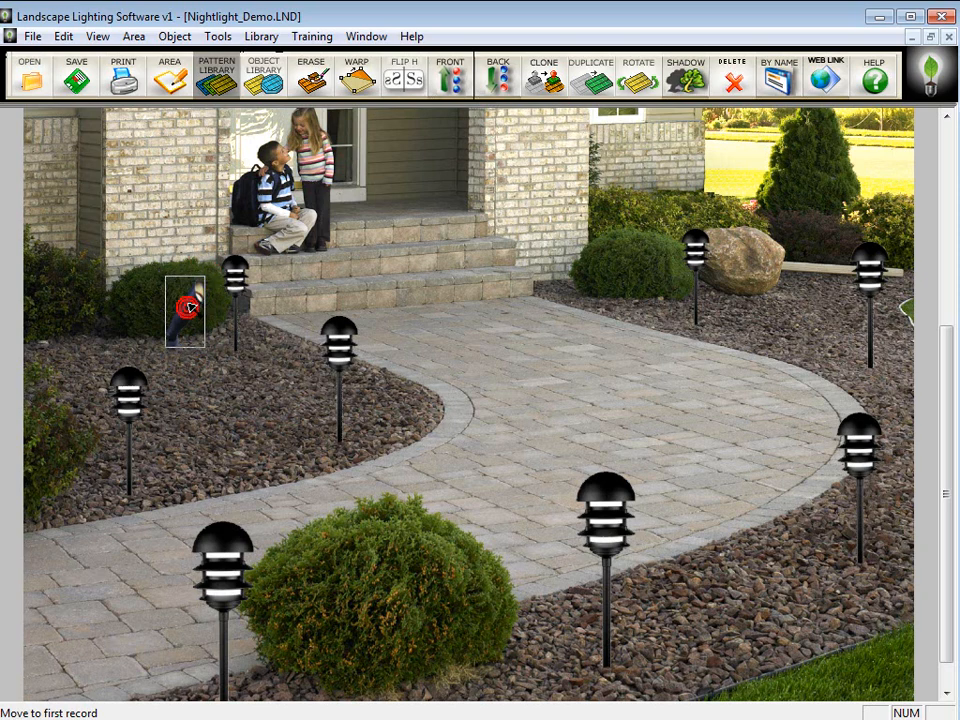
click(496, 76)
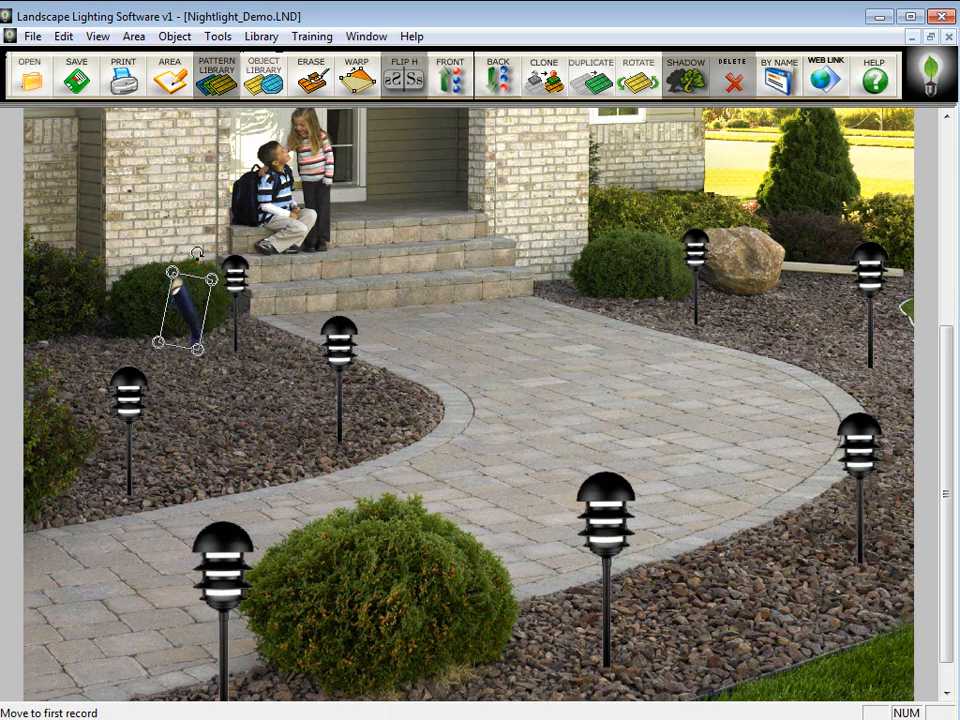
click(590, 76)
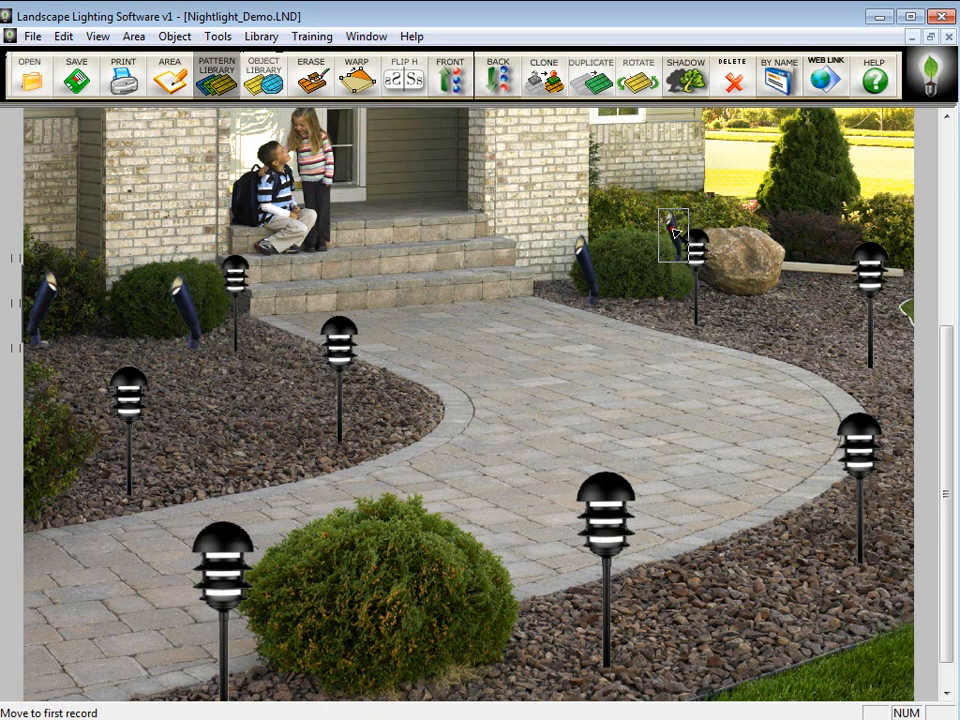
click(312, 76)
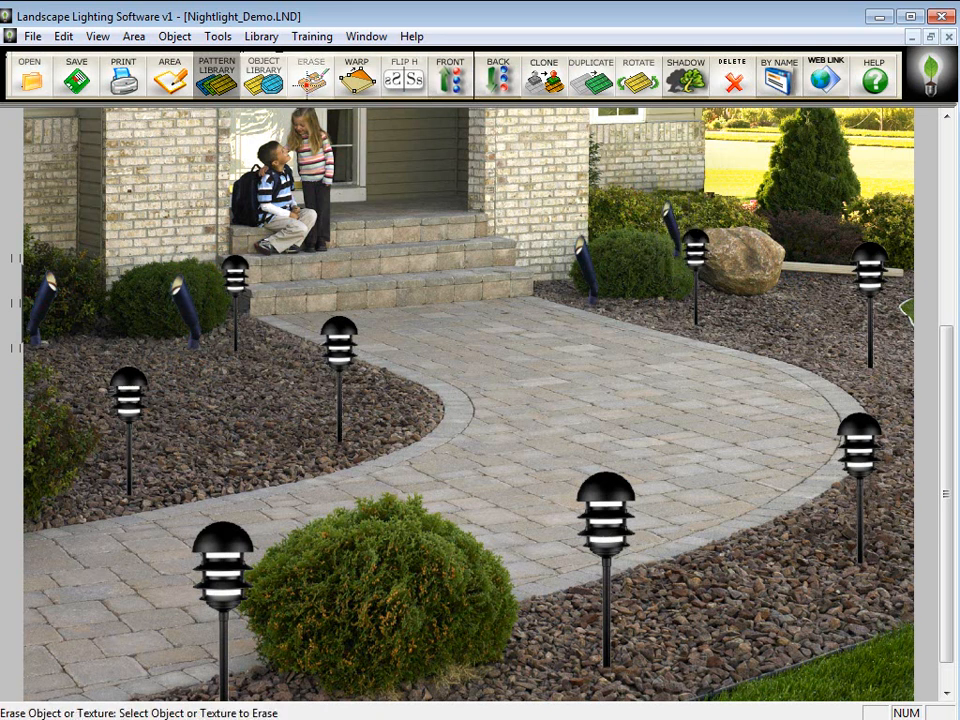
- Select the uplight behind the shrub for erasing with the Erase tool
click(312, 76)
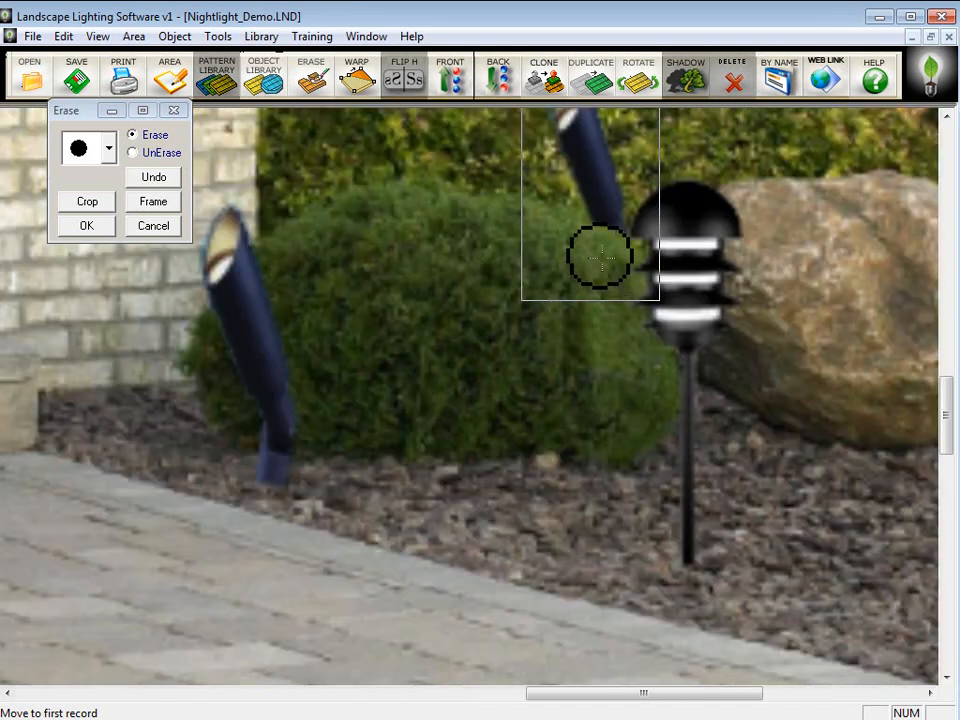
mouse_move(408, 268)
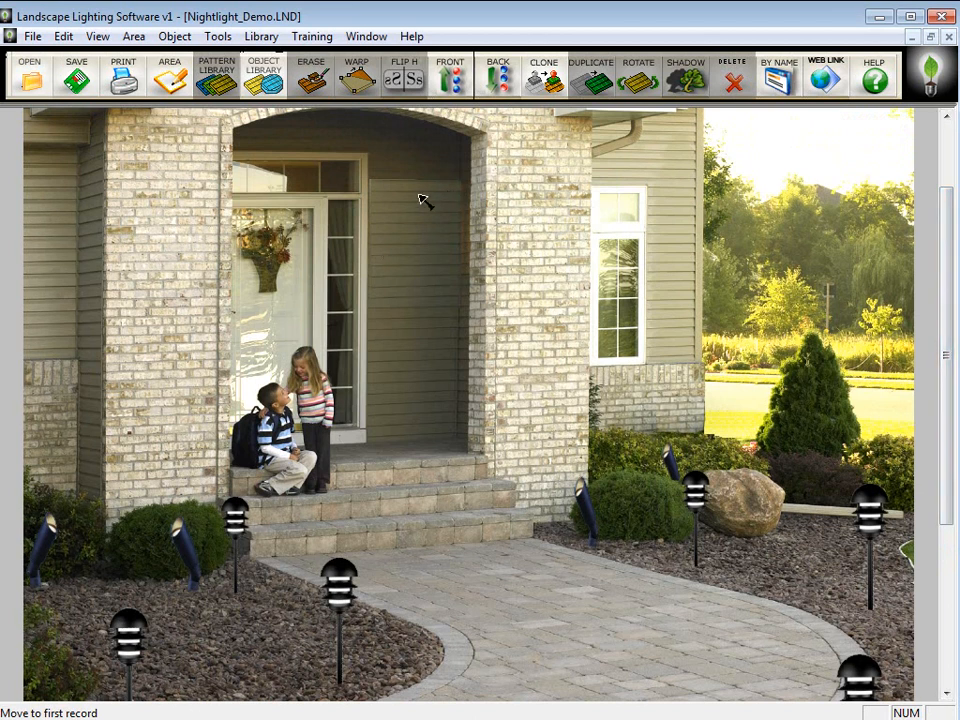
- Mount an Outdoor wall lantern on the pillar right of the door, shrunk to realistic size
click(264, 76)
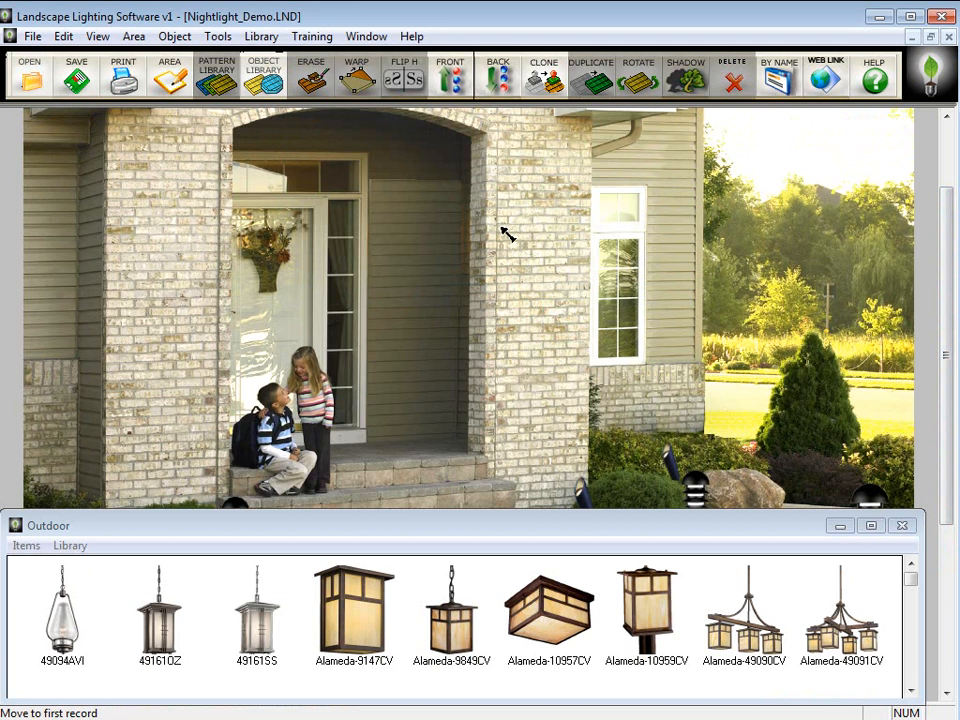
click(910, 690)
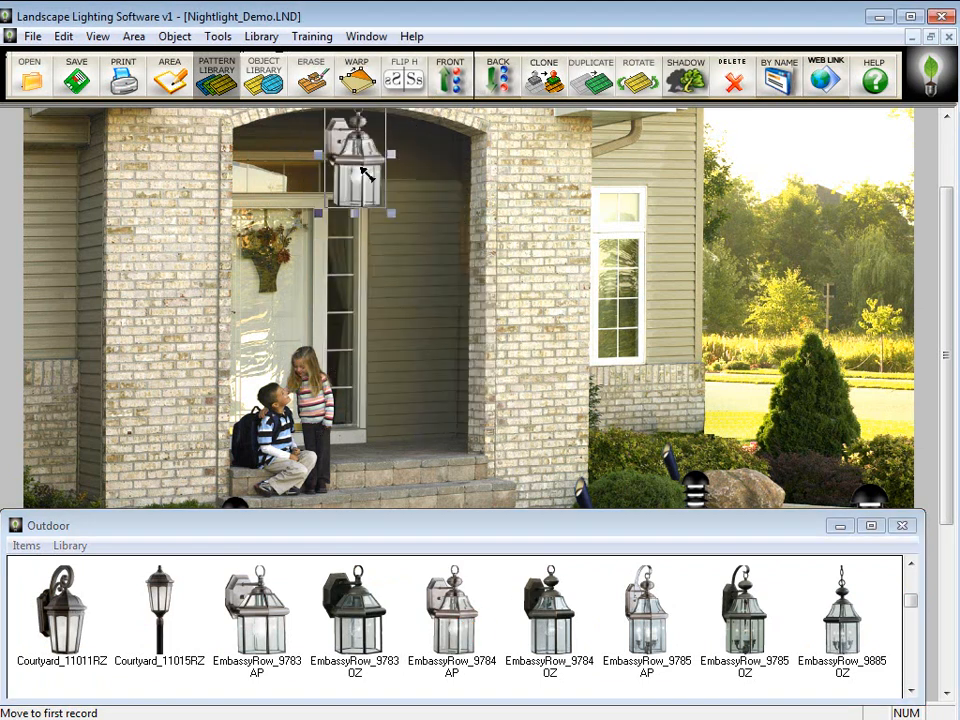
drag(360, 170, 416, 230)
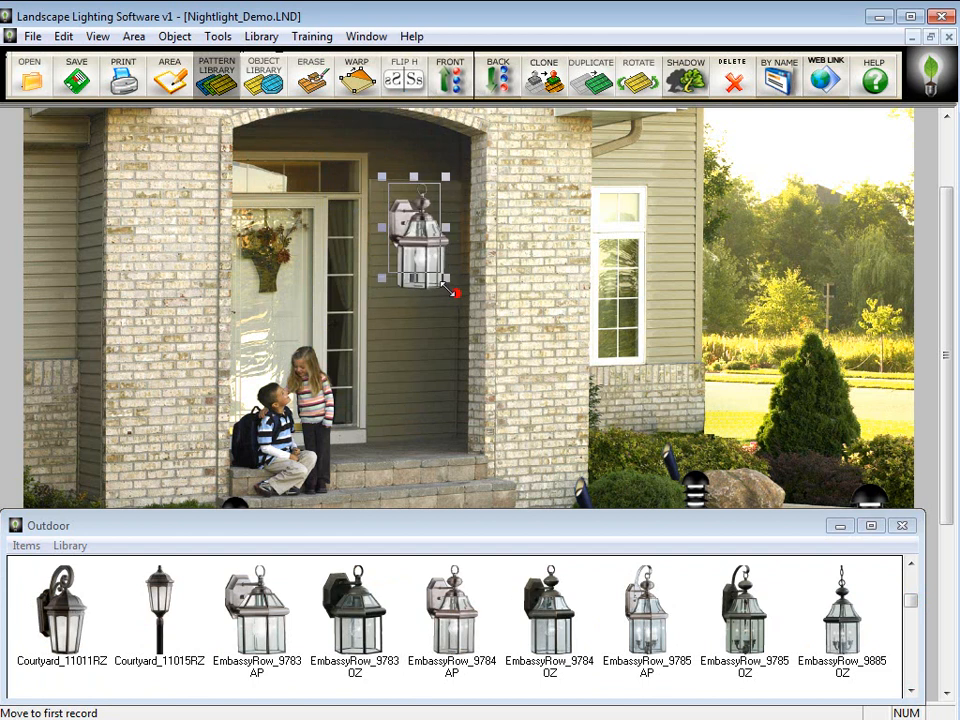
drag(448, 280, 428, 240)
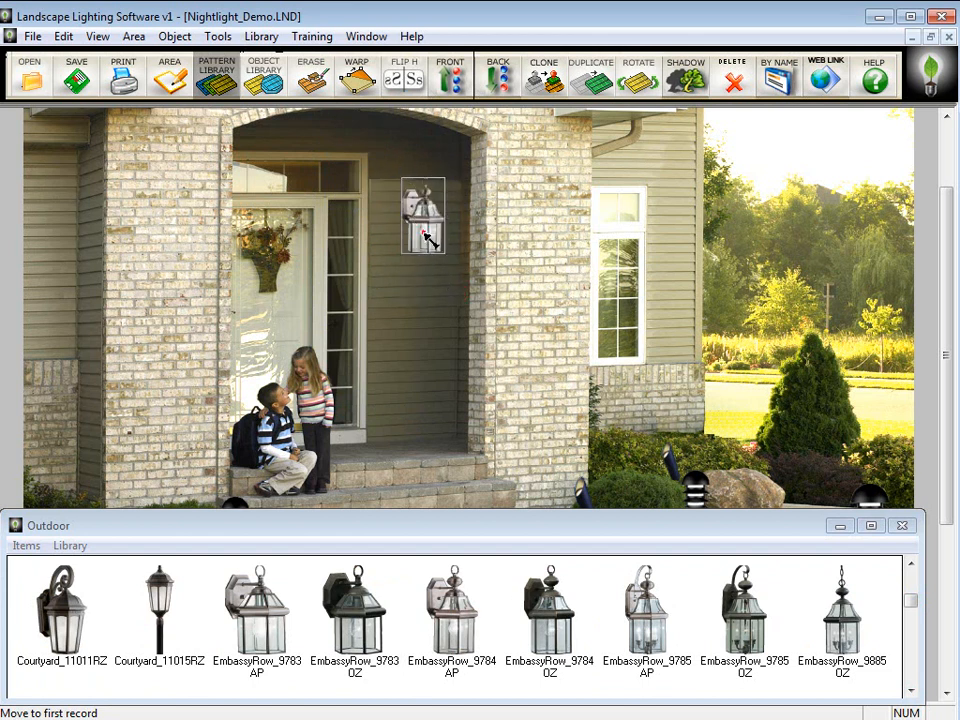
click(424, 216)
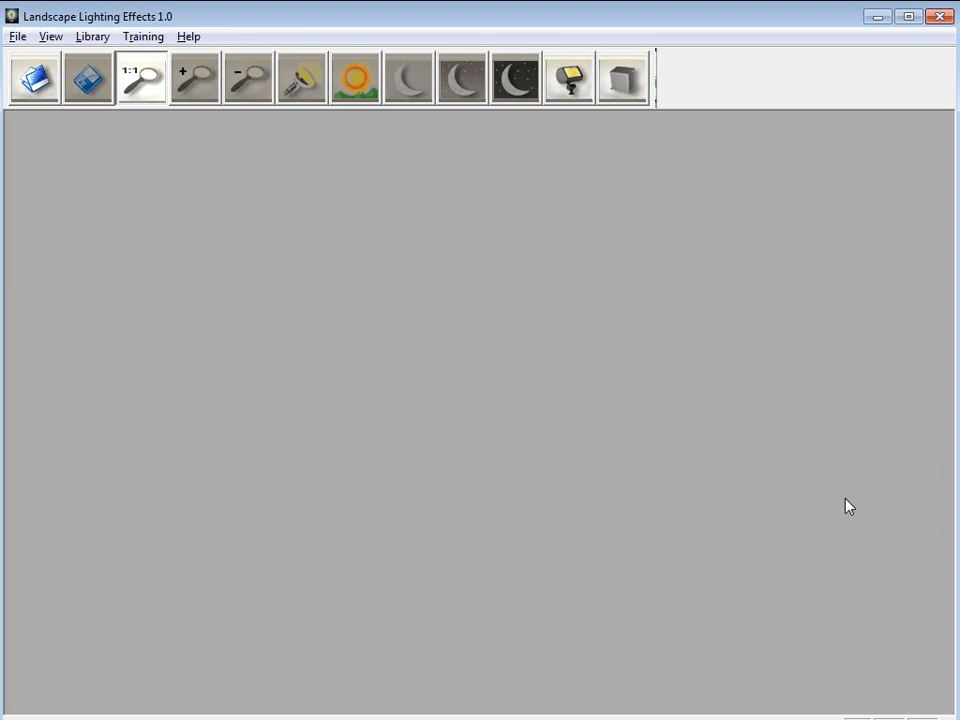
- Load A_Nightlight_Demo-1.JPG and settle the scene on a night look after comparing daylight
click(32, 76)
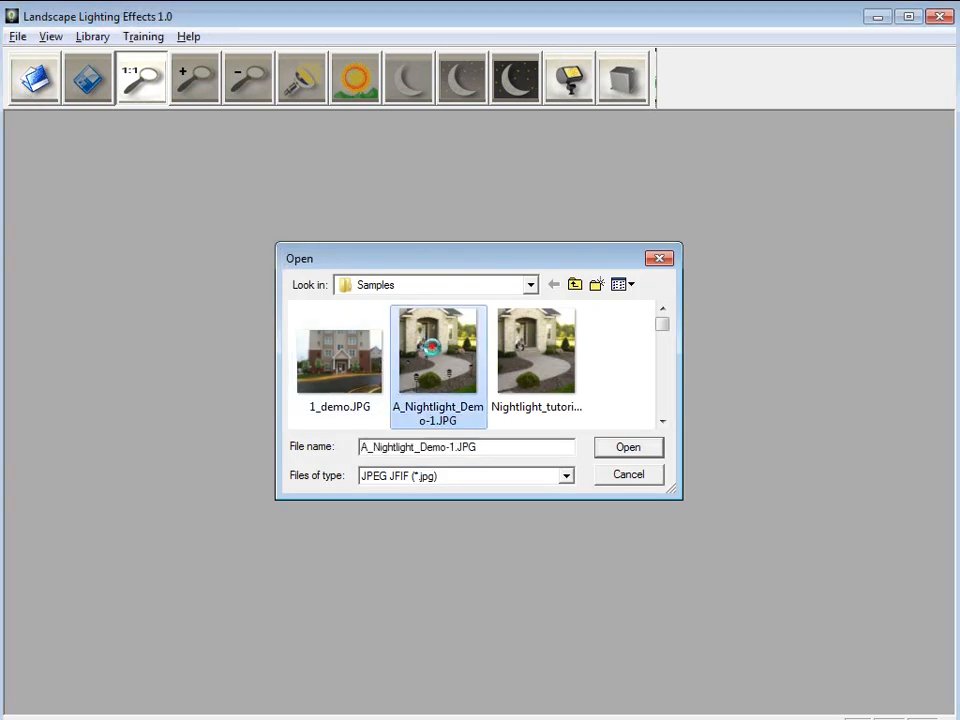
click(628, 446)
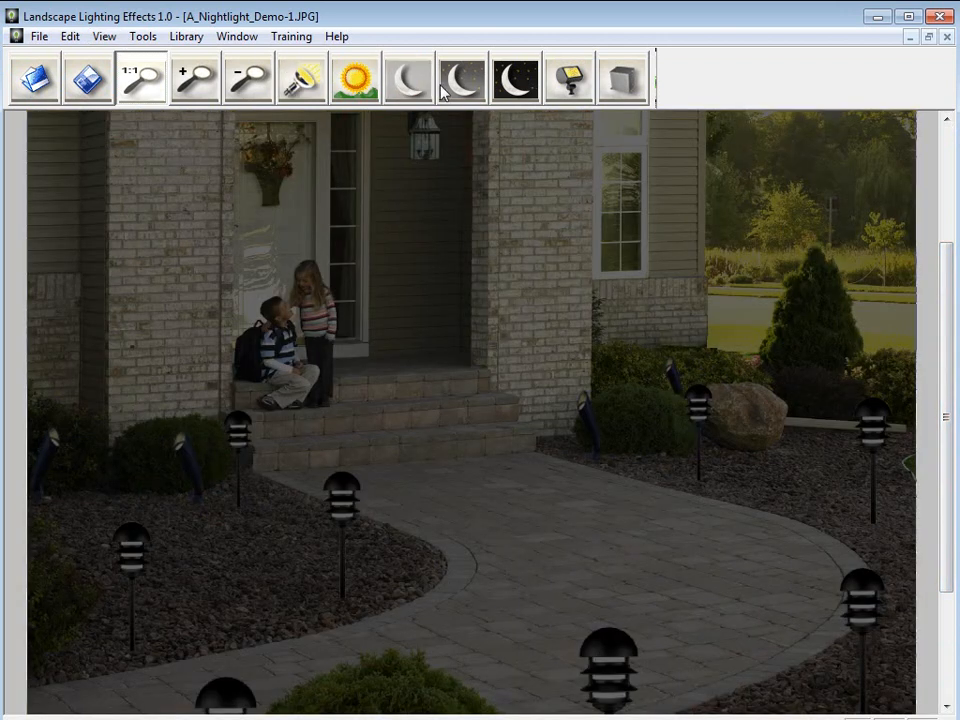
click(516, 78)
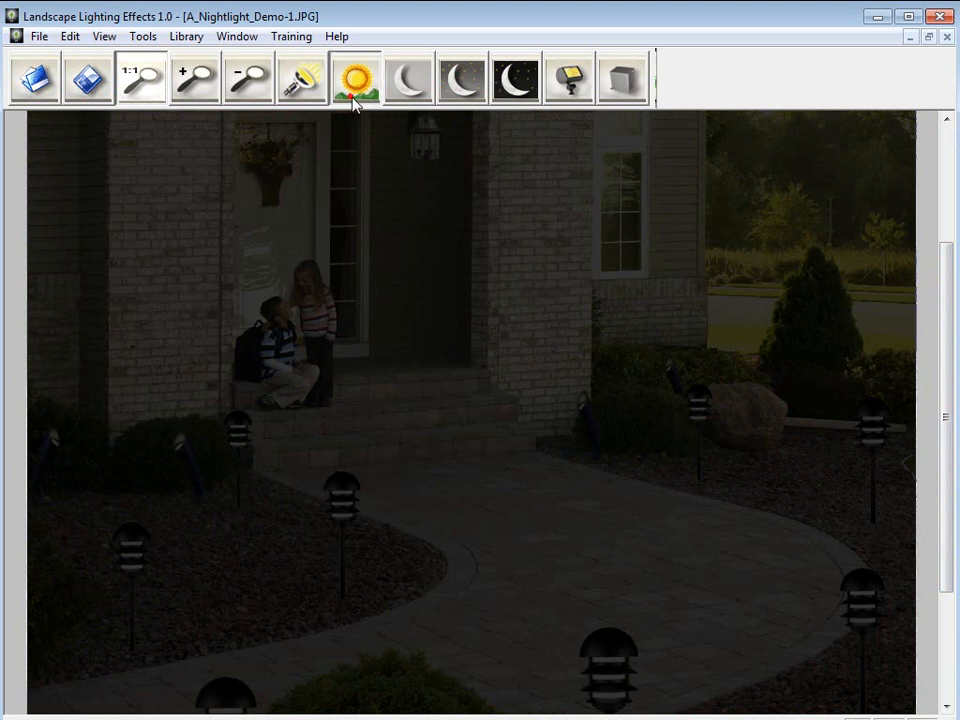
click(460, 78)
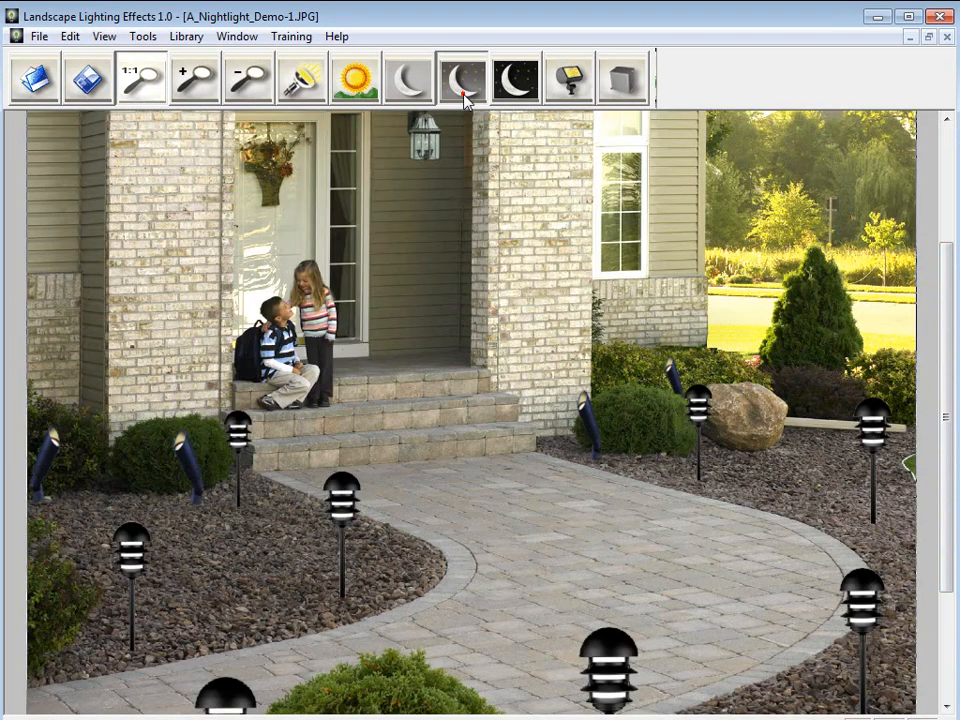
click(460, 78)
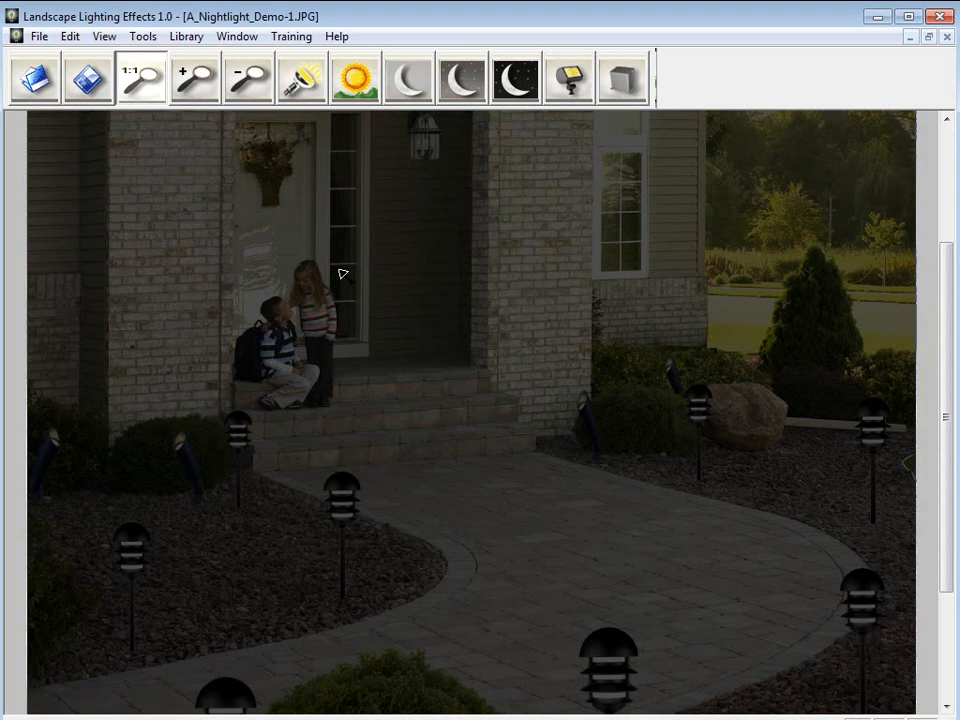
mouse_move(234, 452)
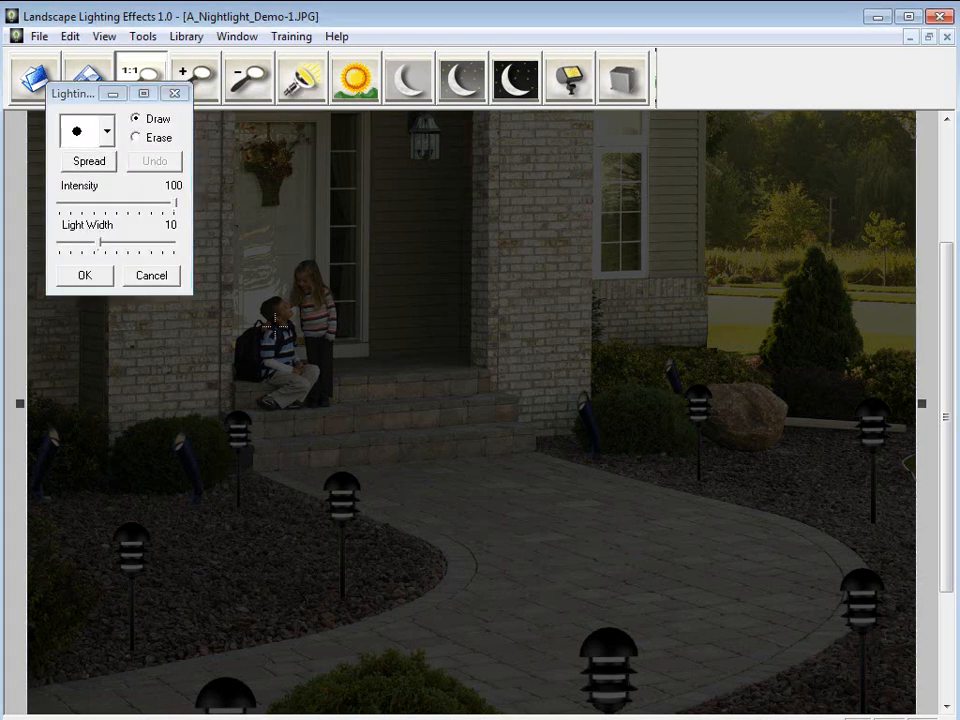
- Make the walkway lamp fixtures glow, then dismiss the light-drawing panel
click(236, 430)
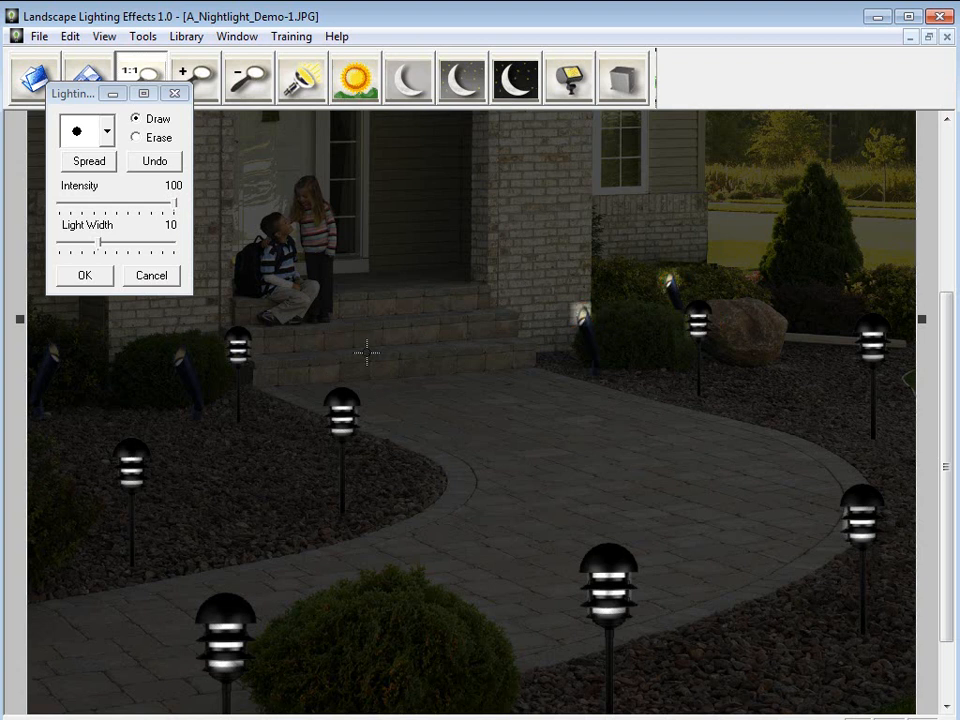
mouse_move(140, 178)
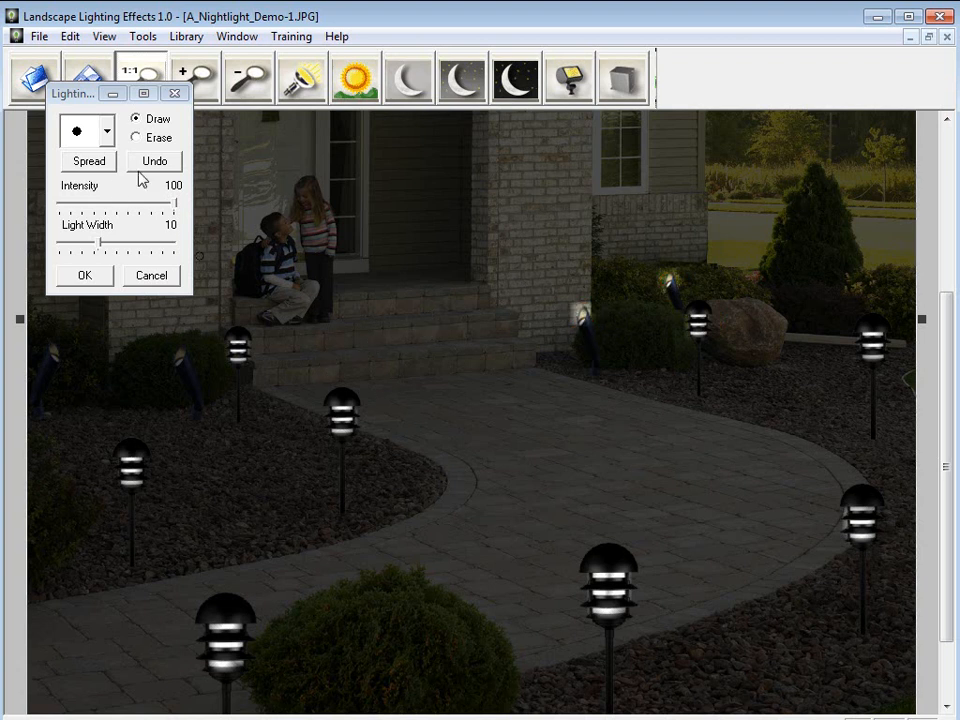
click(106, 132)
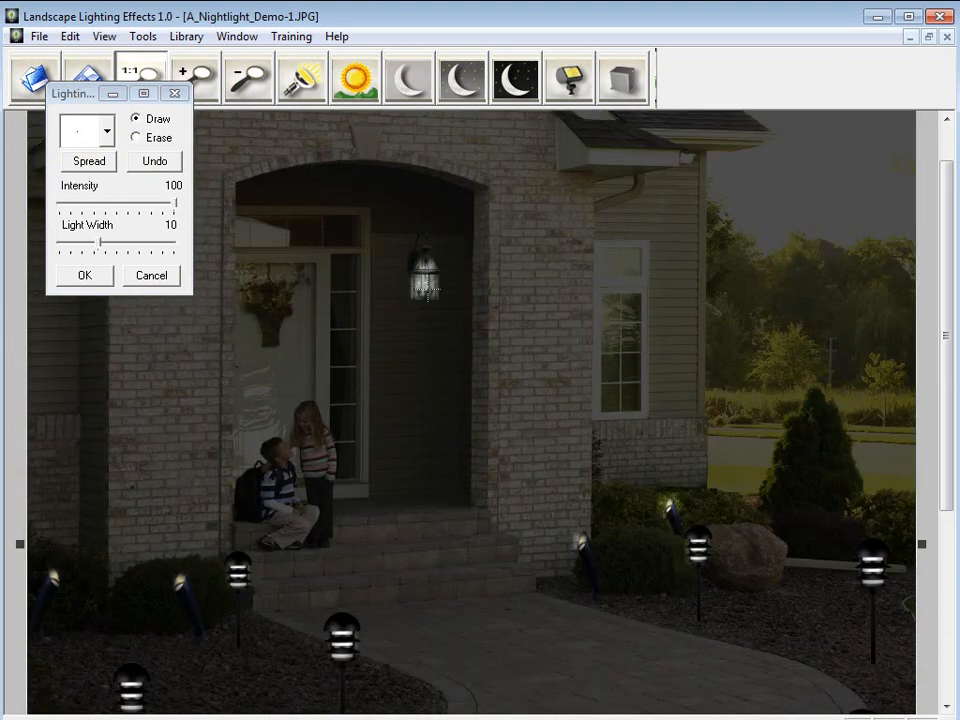
click(420, 290)
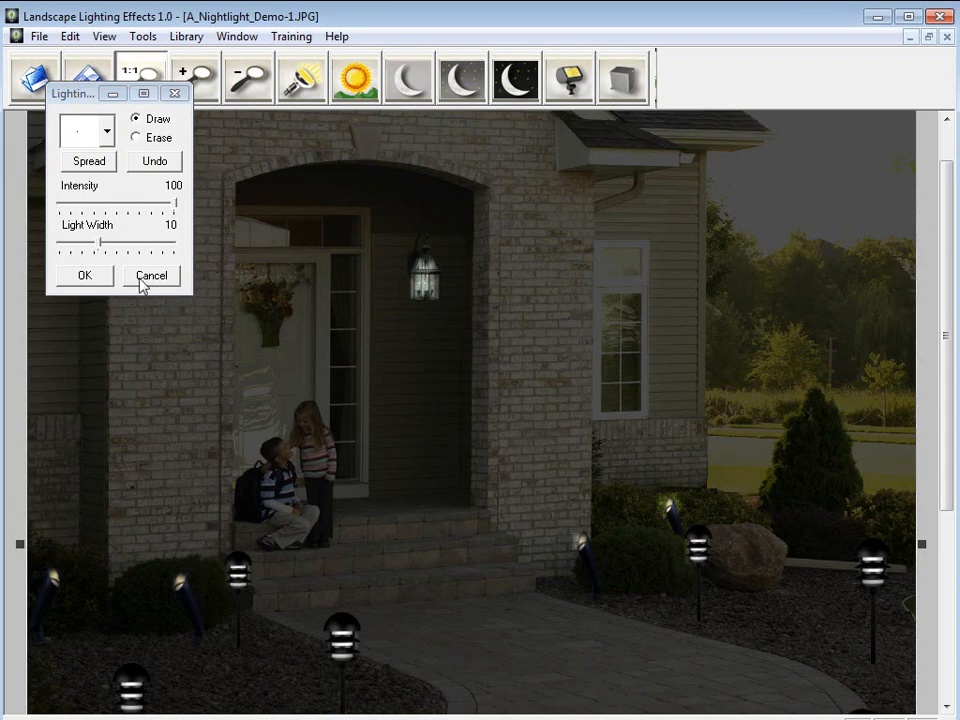
click(152, 276)
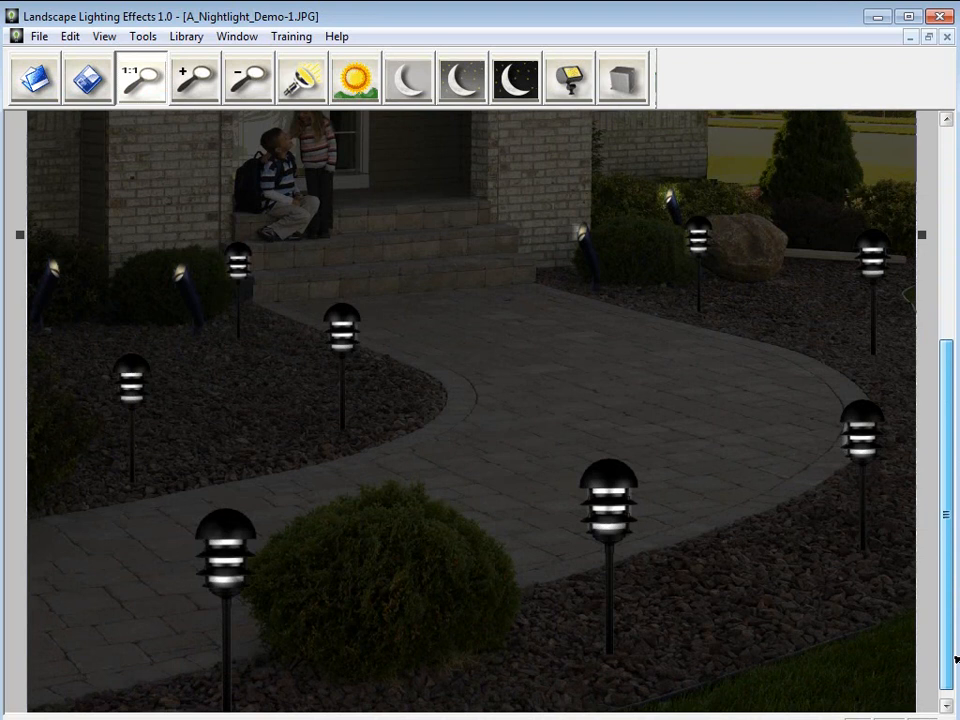
- Keep the lighter night setting and draw a light spread on the walkway beside the right lamps
click(516, 78)
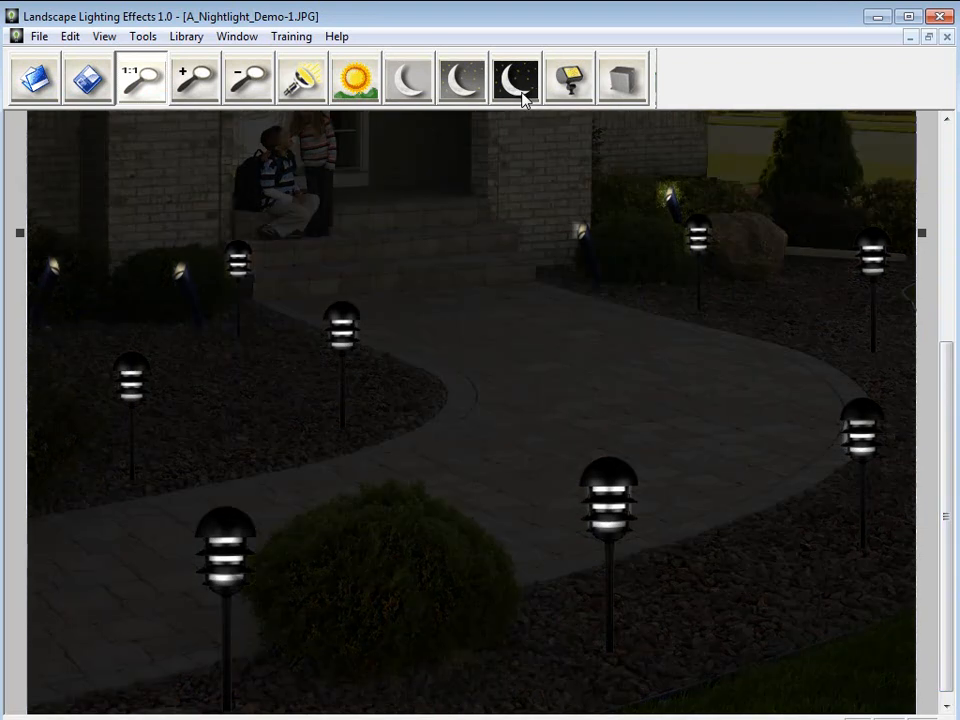
click(460, 78)
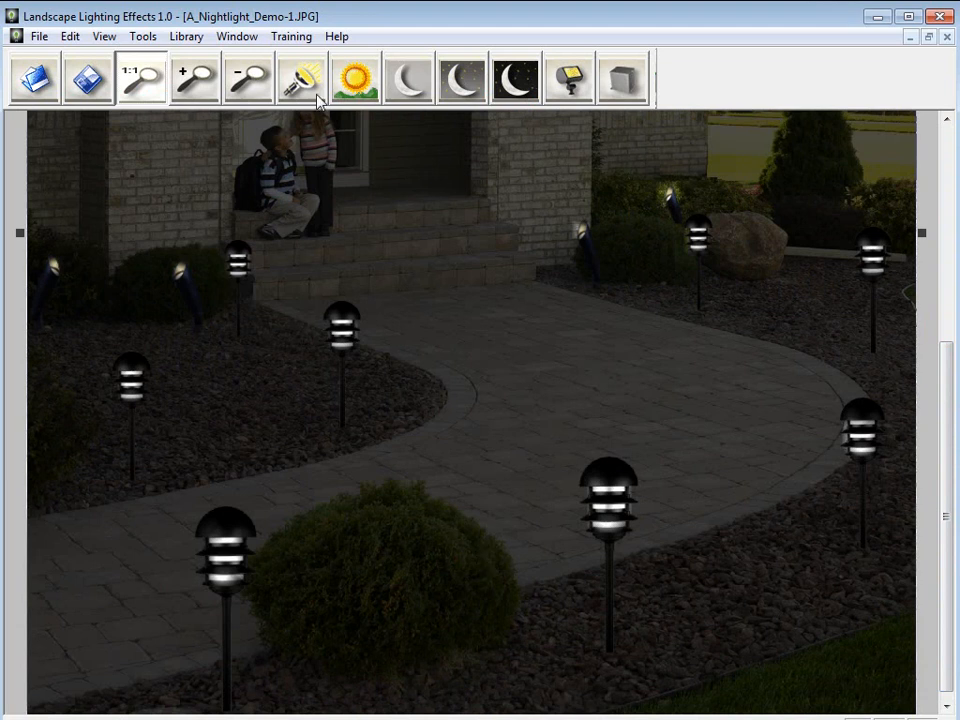
click(302, 78)
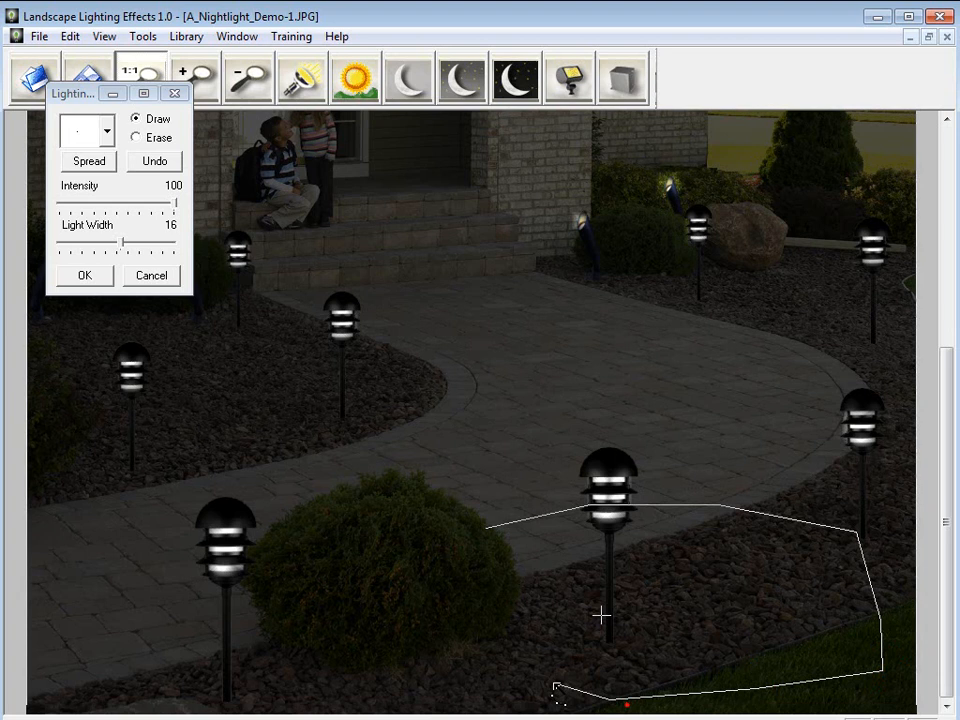
click(476, 530)
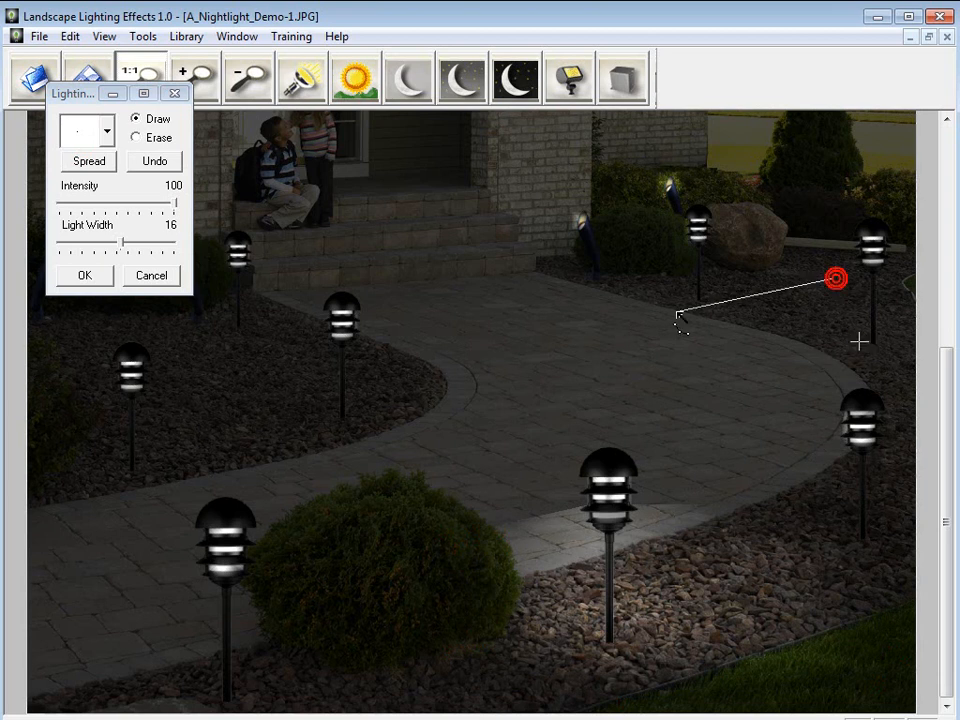
click(840, 392)
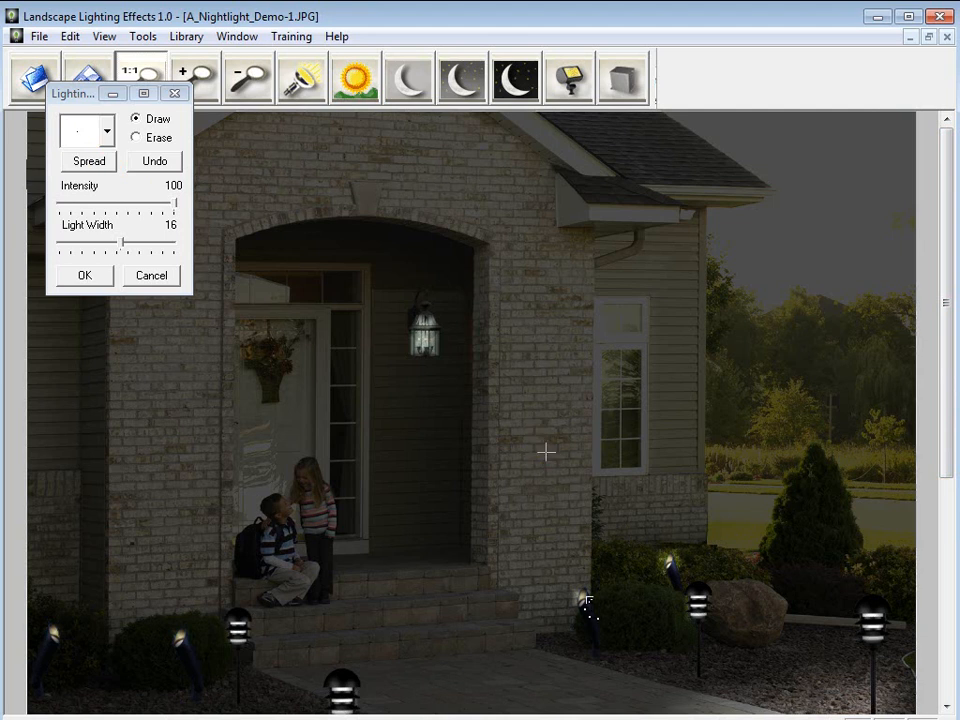
- Draw uplight spreads washing the right and left brick columns from the ground fixtures
drag(588, 600, 596, 240)
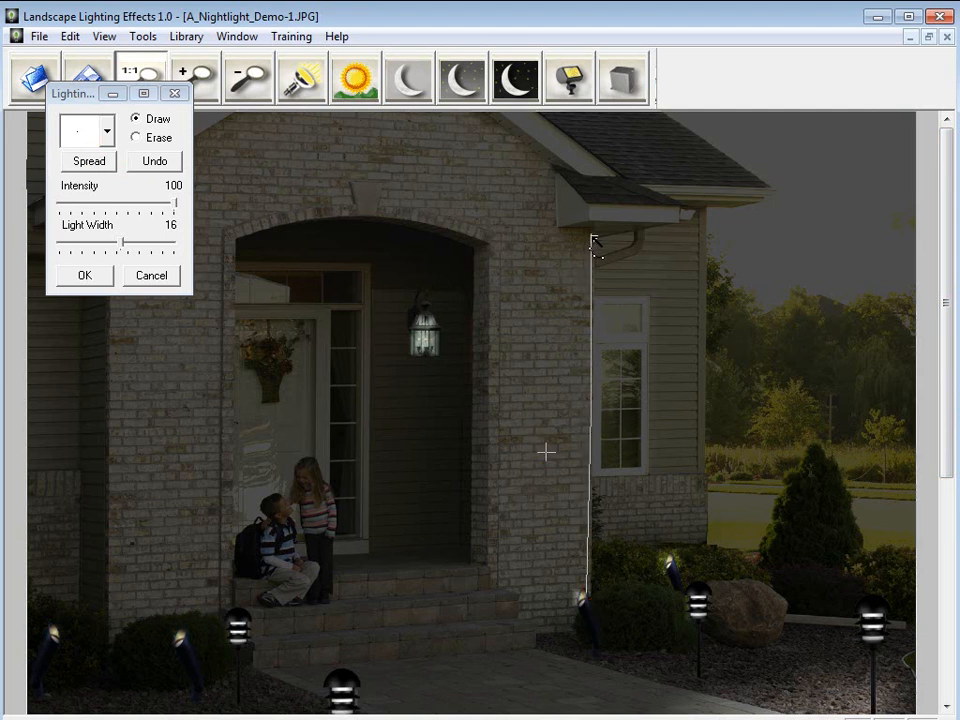
drag(596, 244, 490, 320)
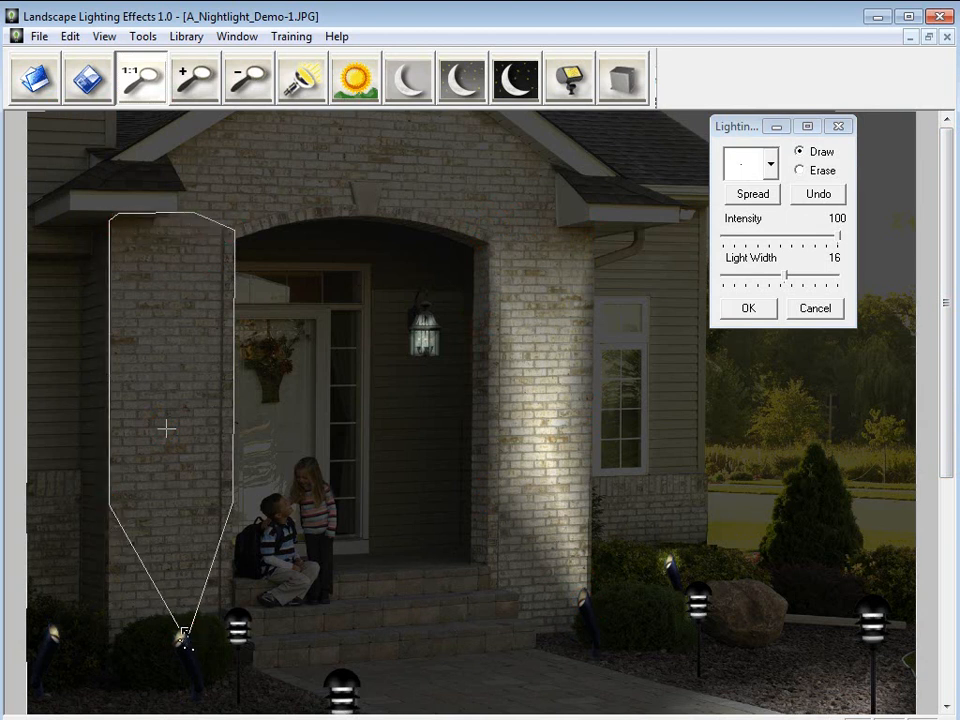
click(184, 640)
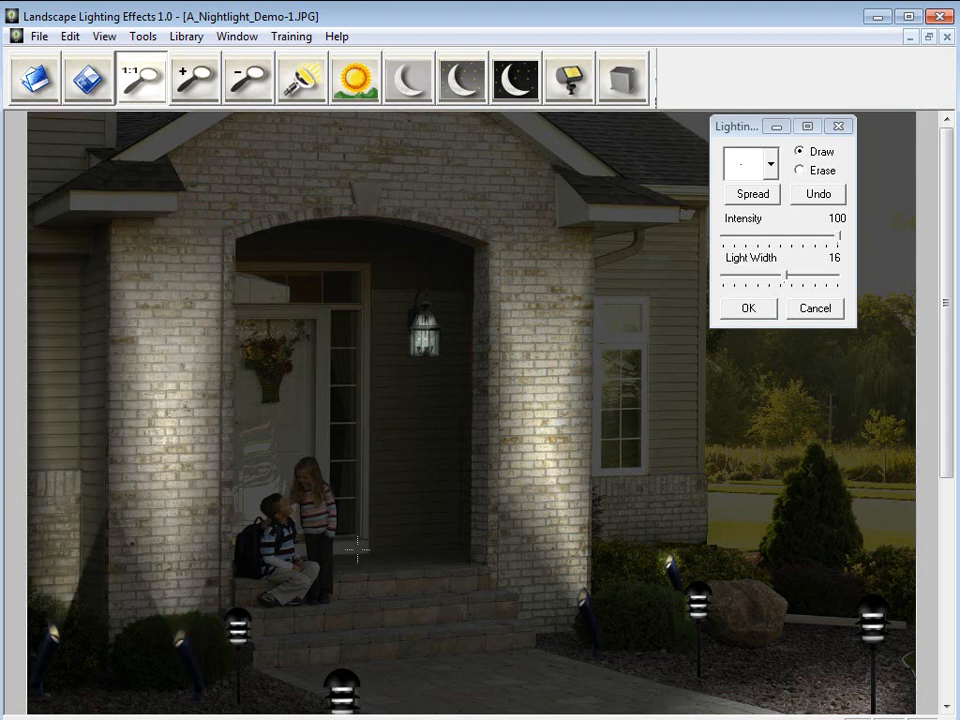
mouse_move(516, 398)
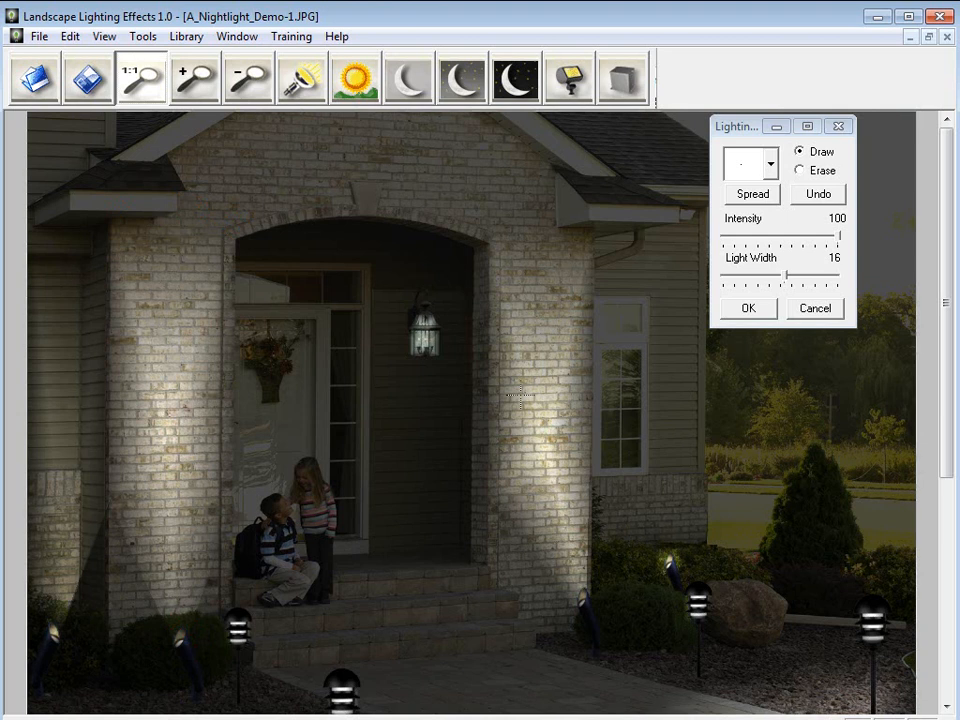
mouse_move(410, 350)
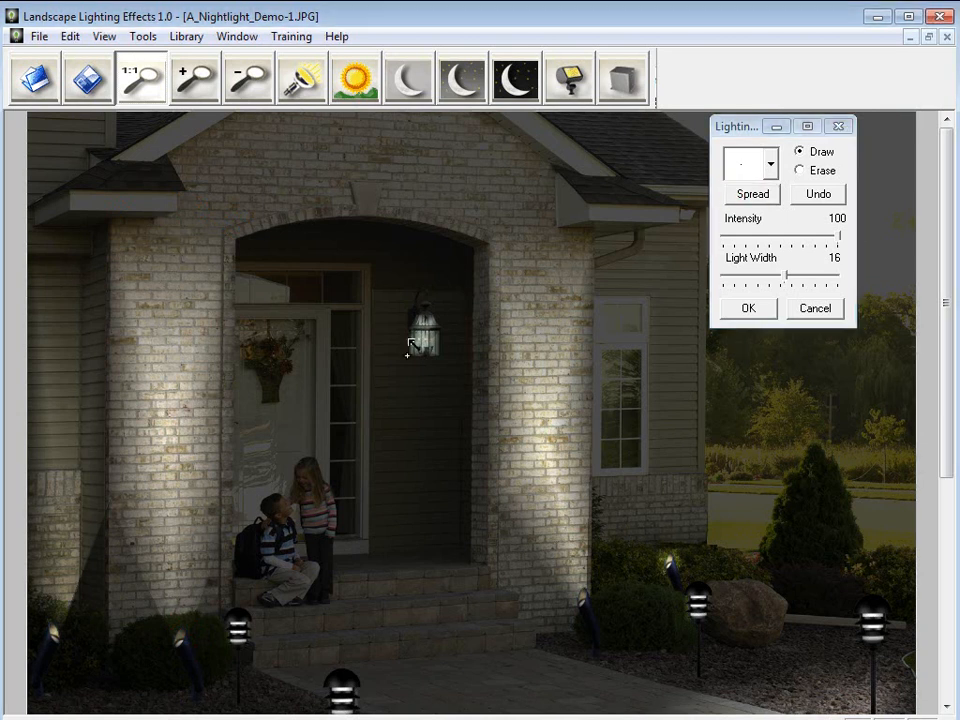
mouse_move(410, 560)
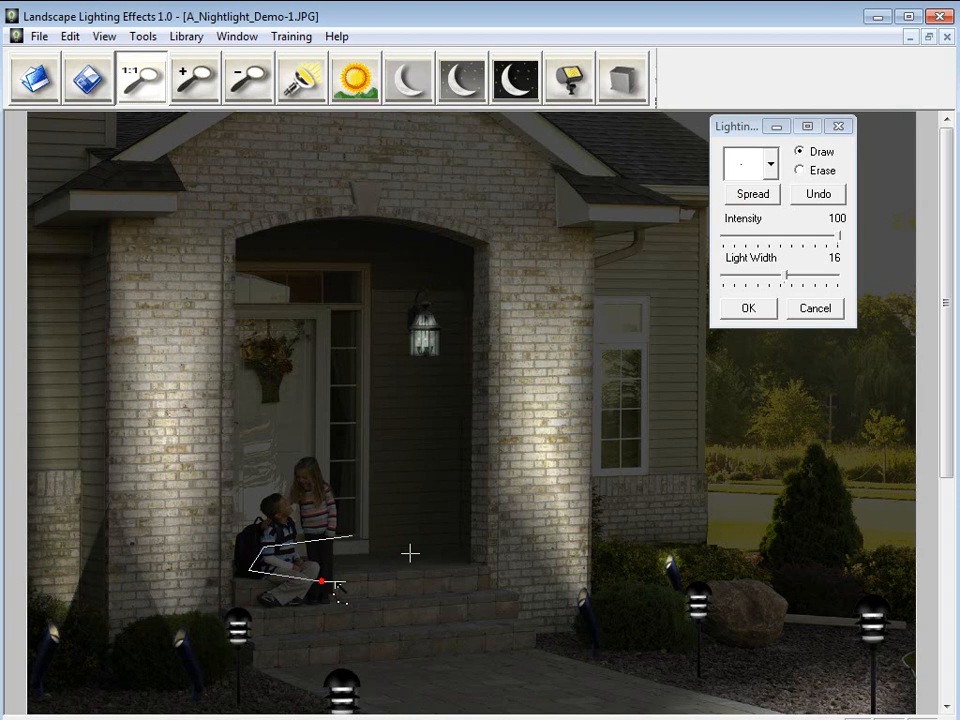
- Drop the stray outline over the steps and cast a beam down from the porch lantern
click(470, 540)
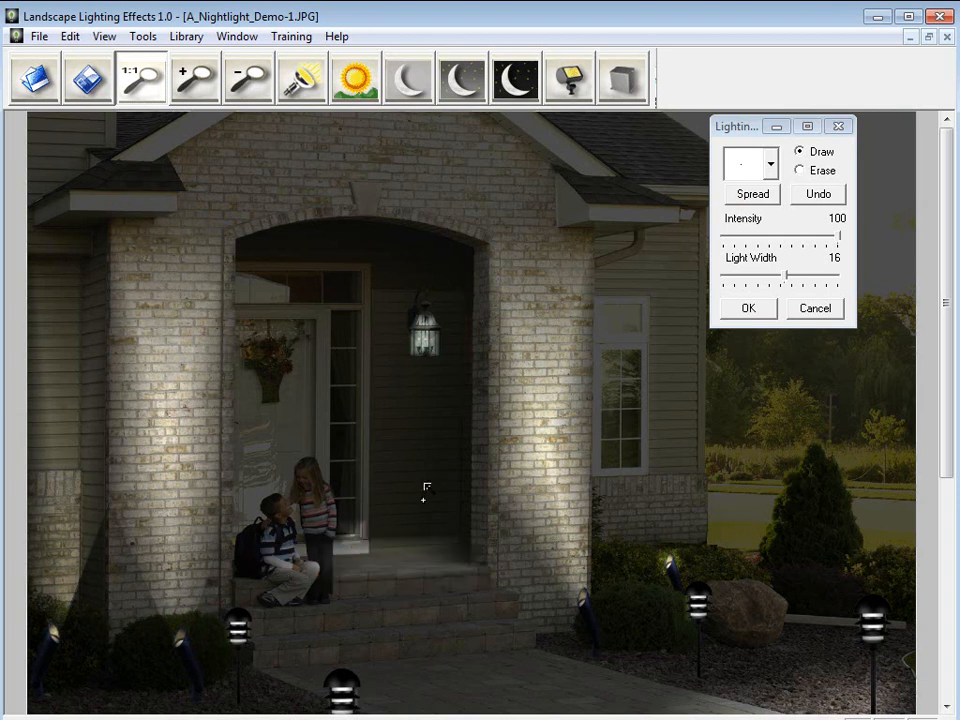
drag(418, 340, 358, 544)
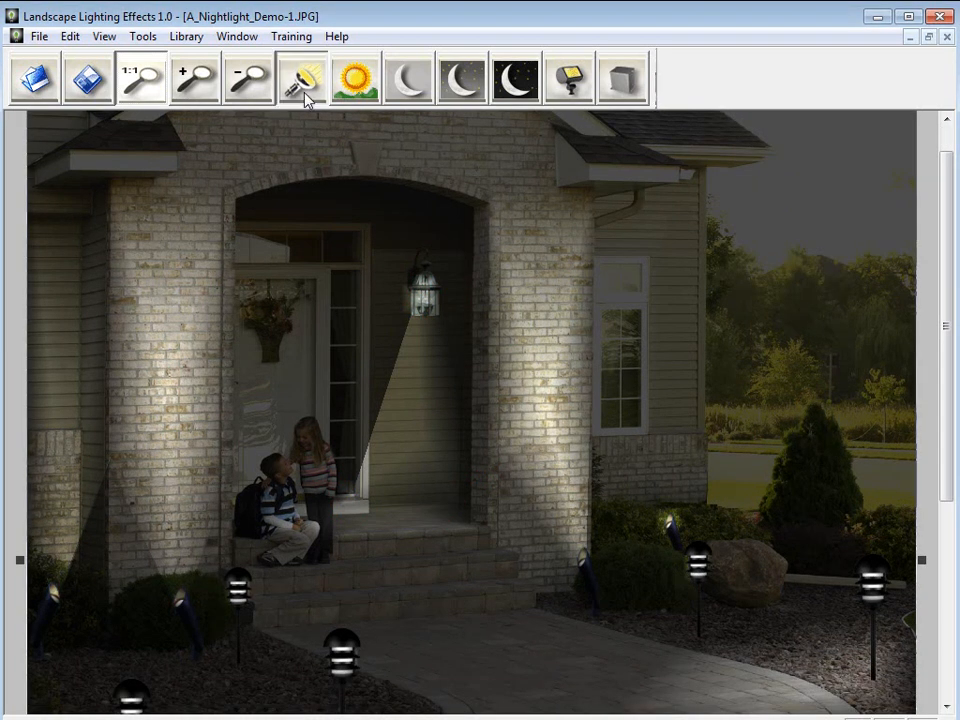
- Start adding light spreads around the path lamps on the lower walkway
click(300, 78)
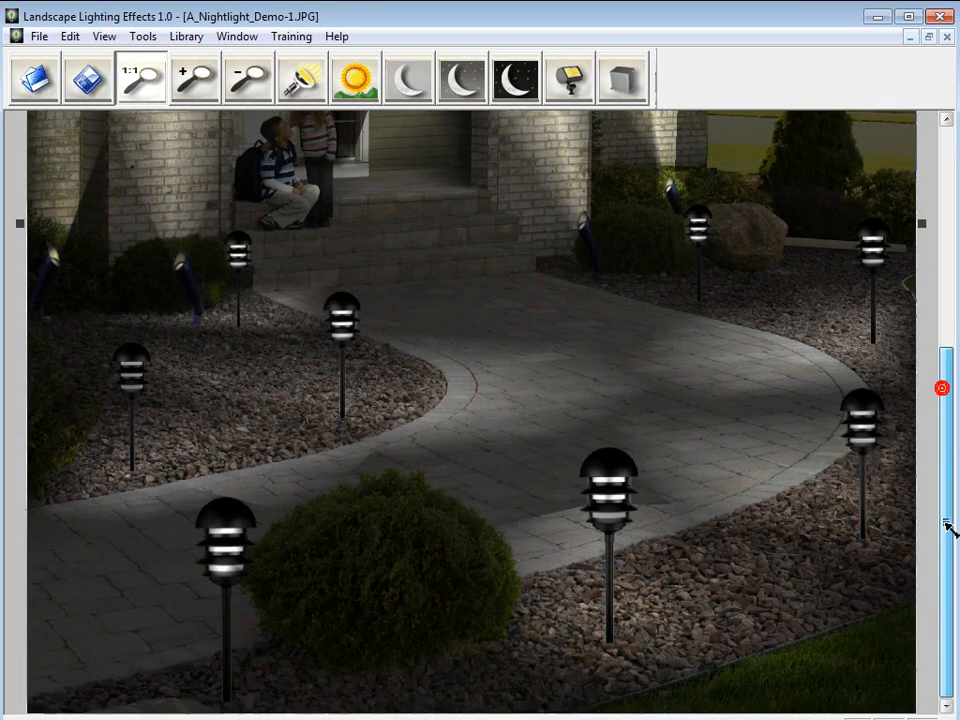
click(300, 78)
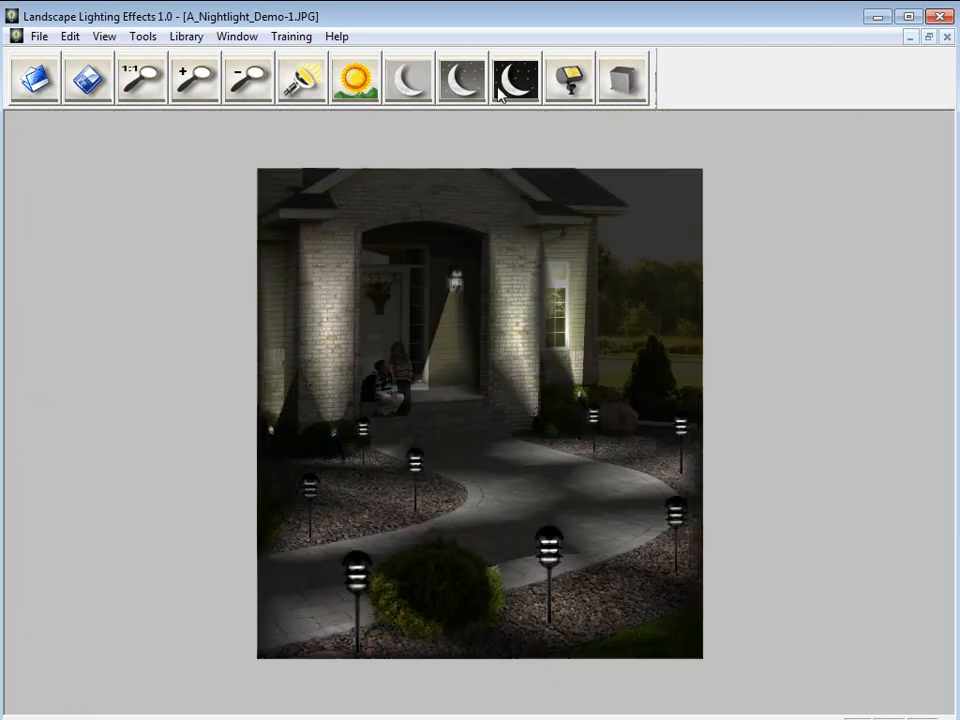
click(356, 78)
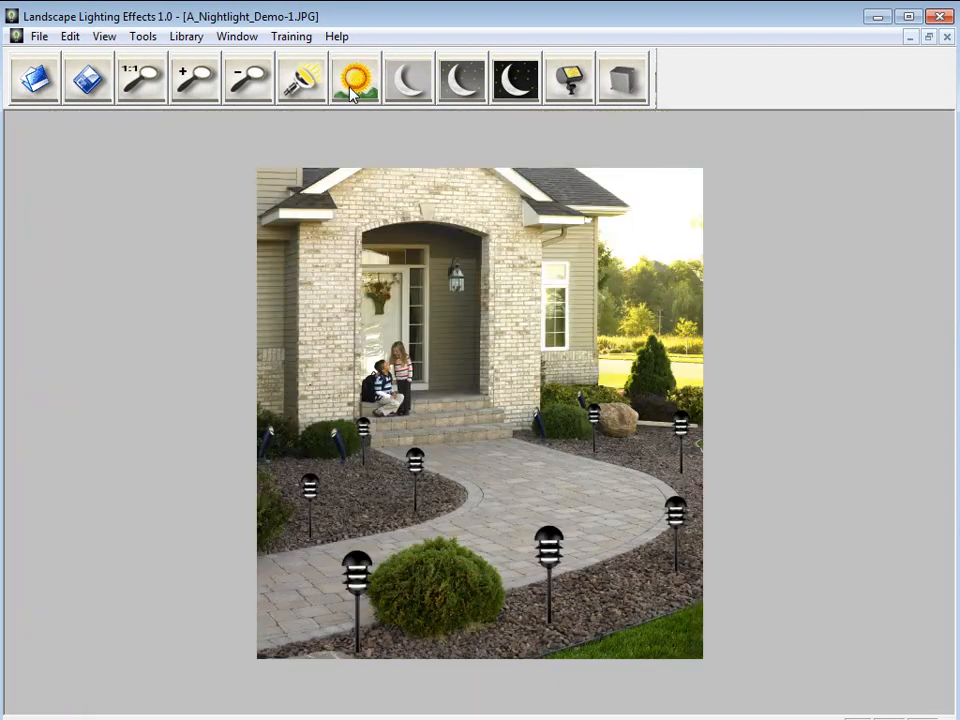
click(514, 78)
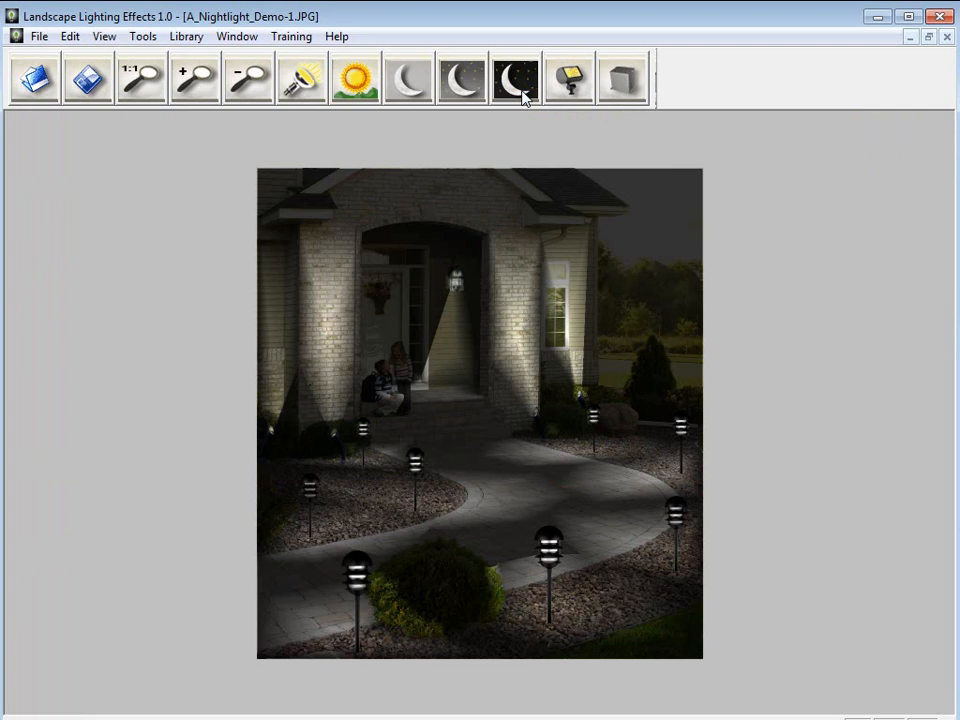
mouse_move(100, 94)
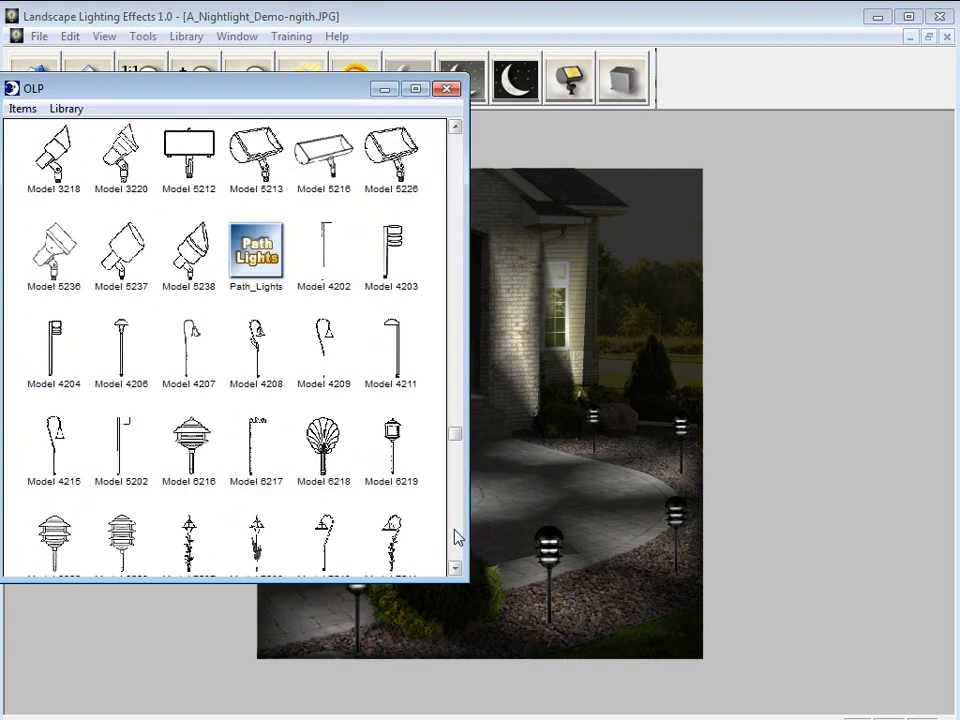
- Add Model 6223 labels to the path light fixtures in the night photo
scroll(down, 3)
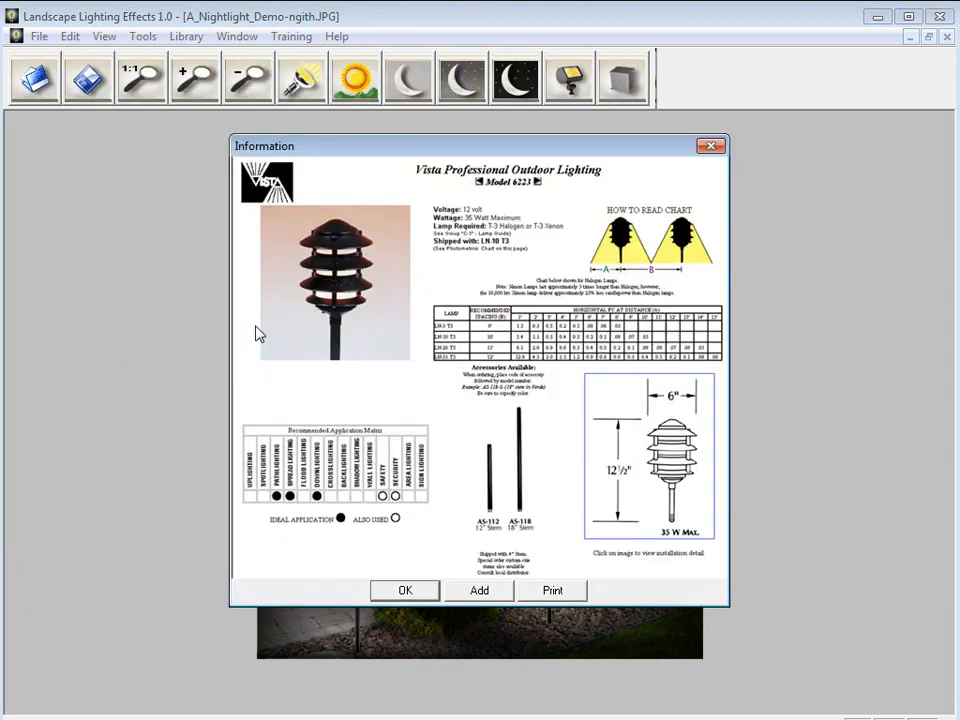
click(404, 590)
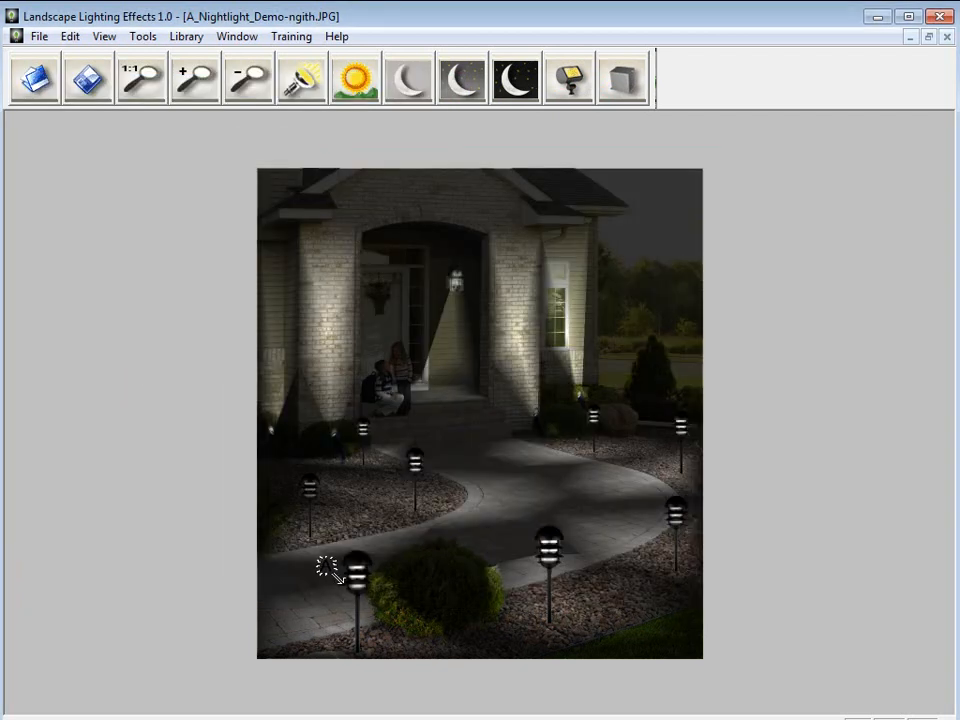
click(350, 576)
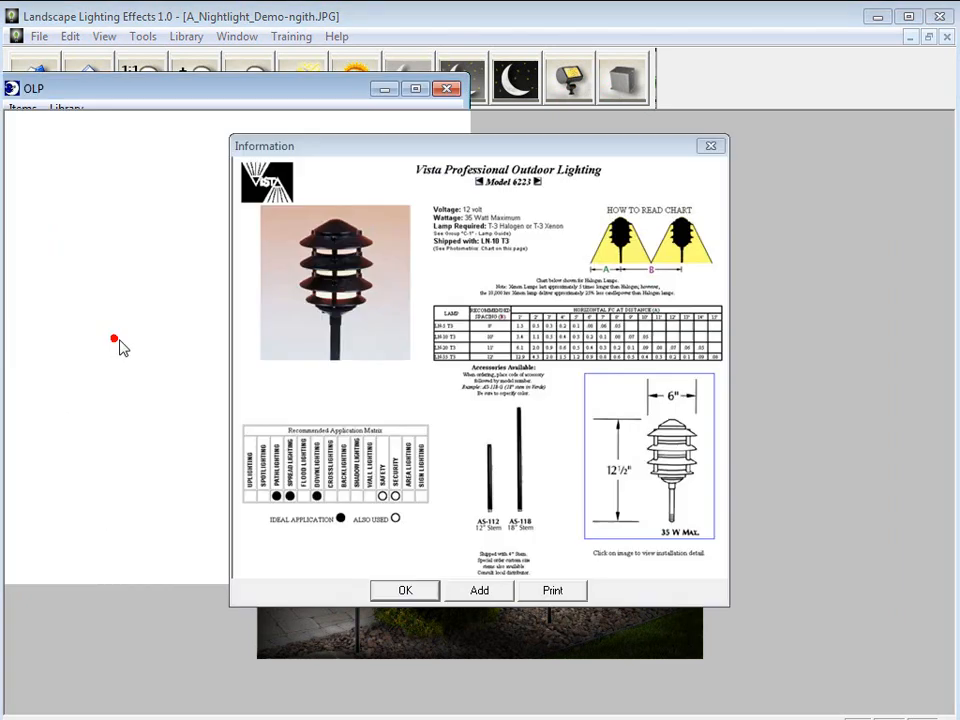
click(404, 590)
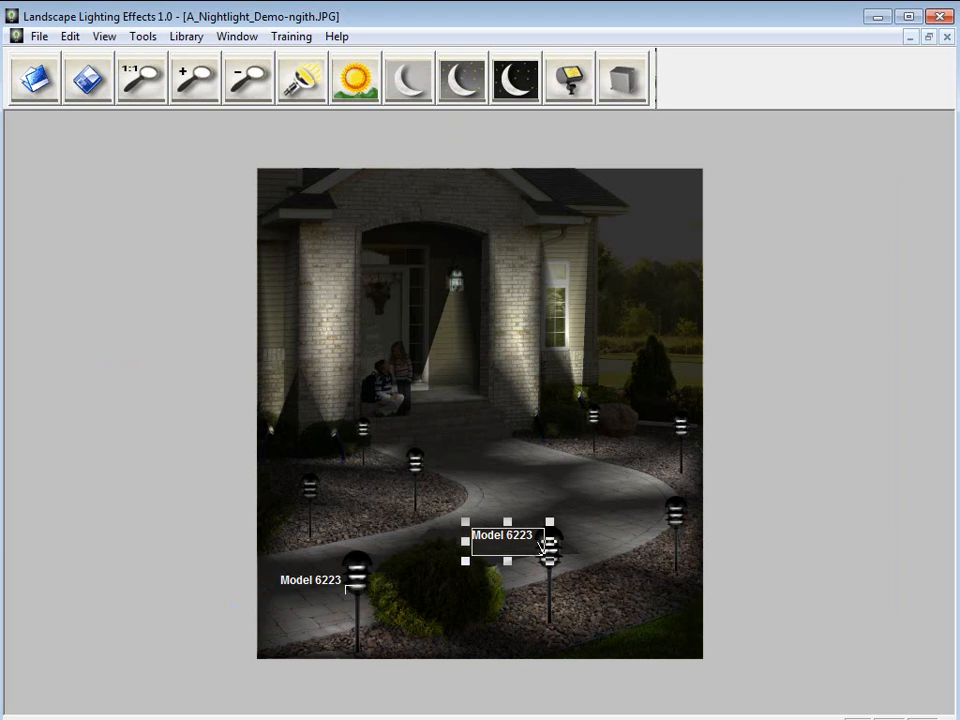
- Add Model 2219 labels to the house spotlights from the fixture library
double_click(548, 536)
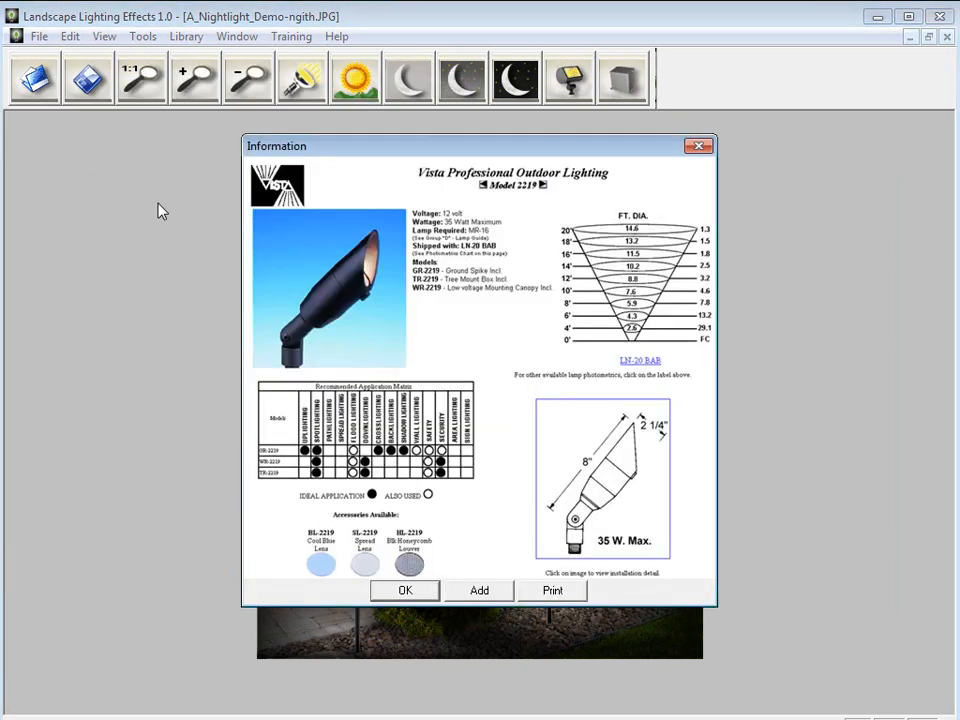
click(404, 590)
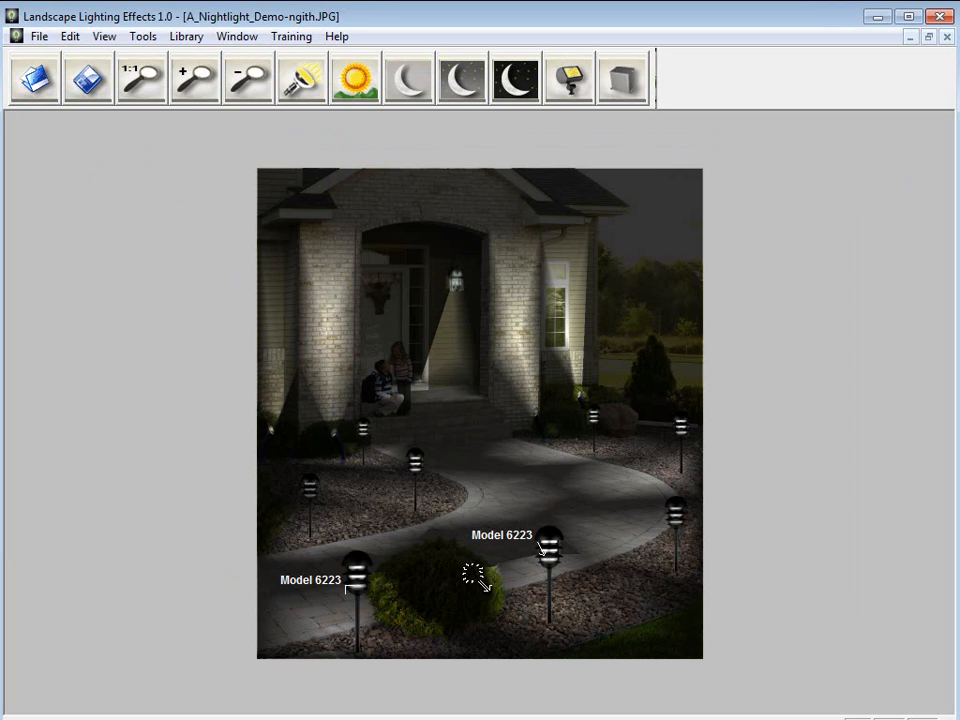
click(336, 432)
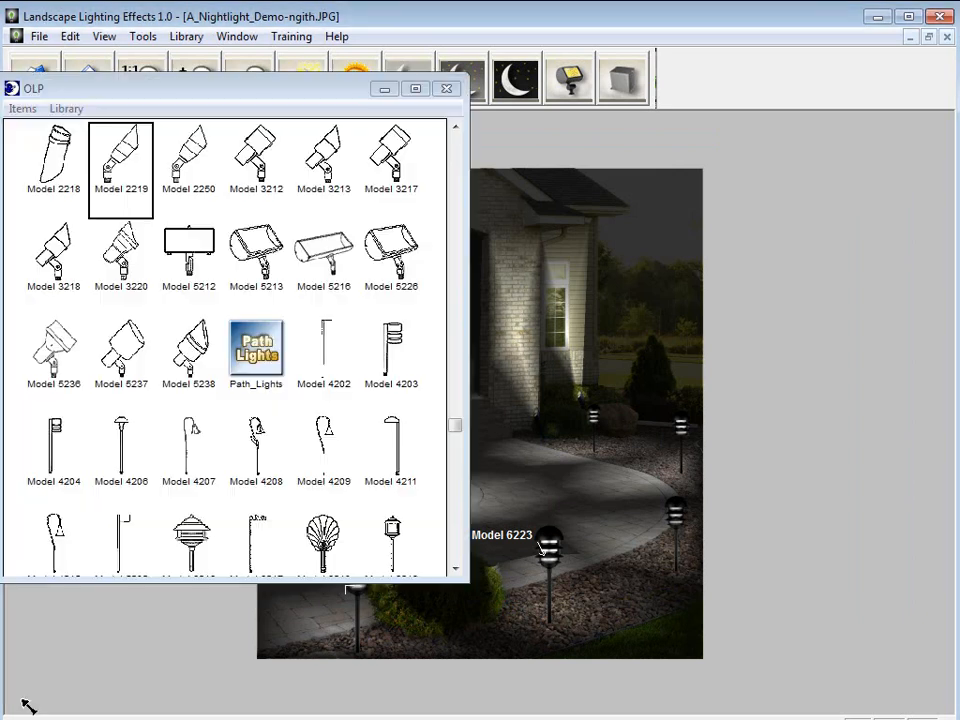
click(446, 88)
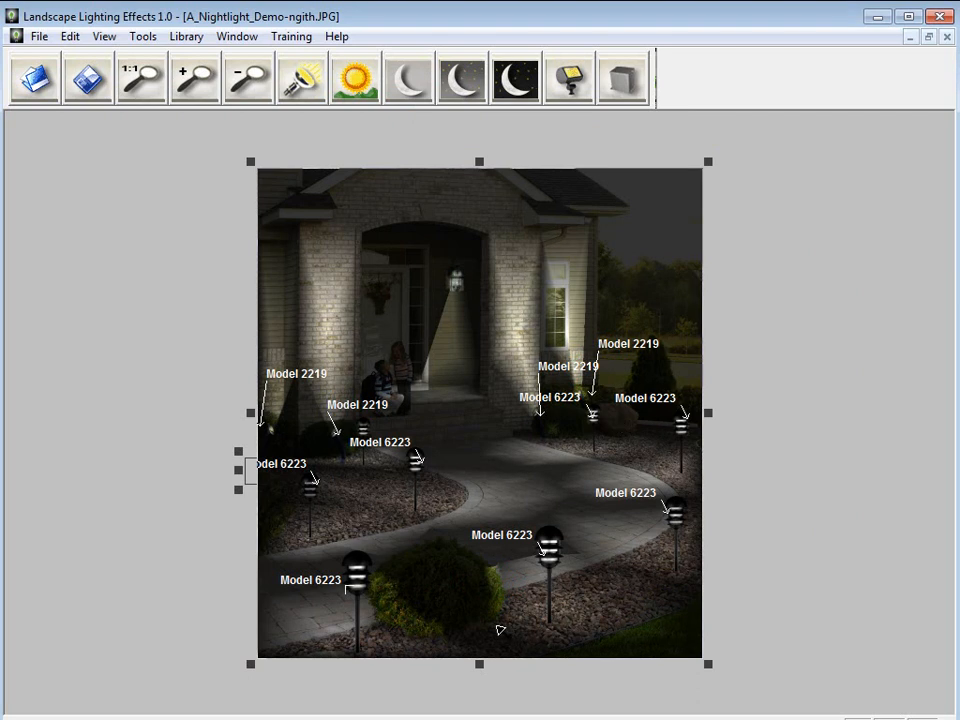
- Print the materials list (7 Model 6223, 4 Model 2219) to PDF via CutePDF Writer and review it
click(40, 36)
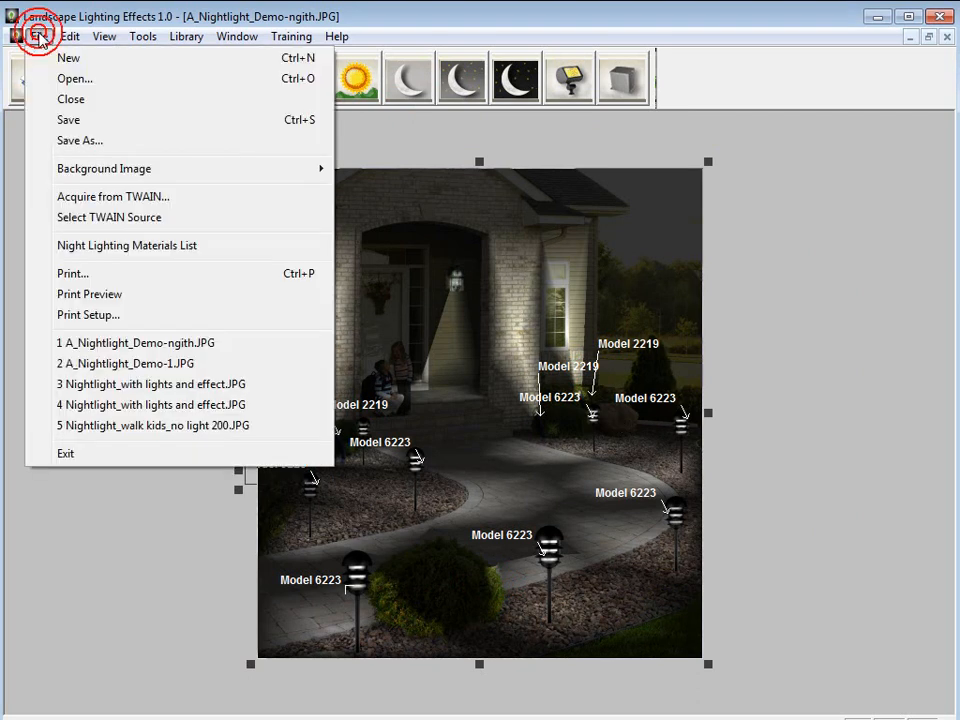
click(72, 272)
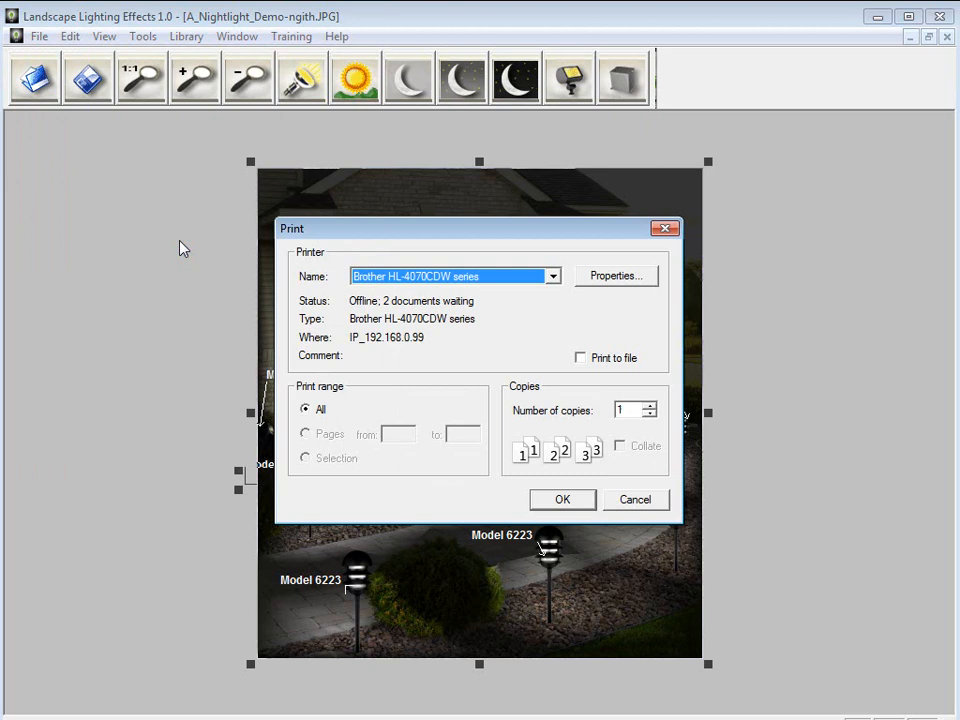
click(552, 276)
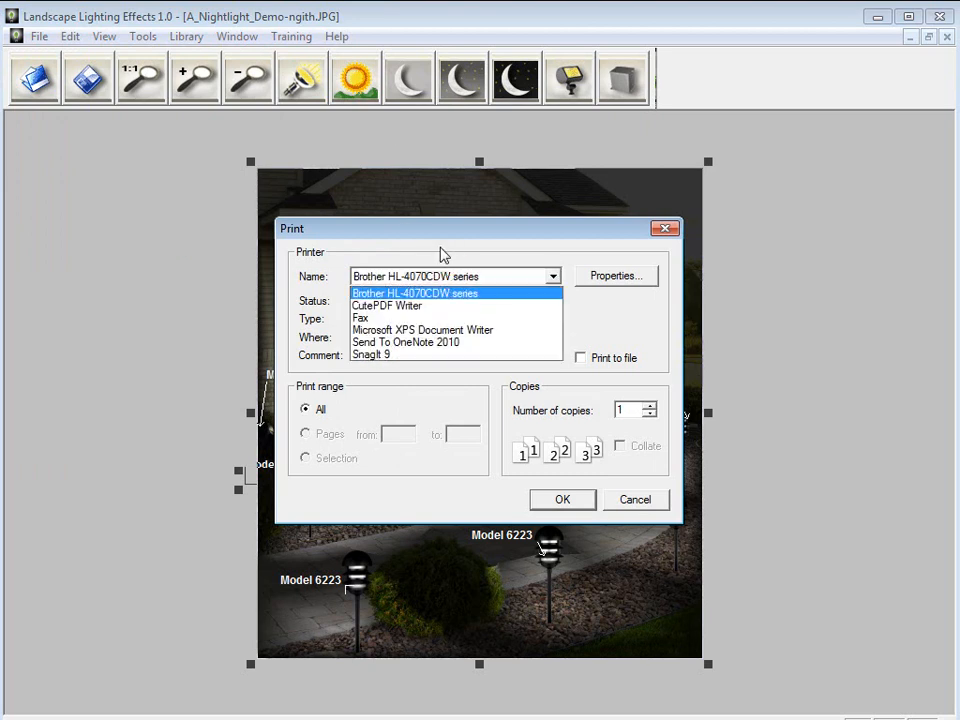
click(386, 306)
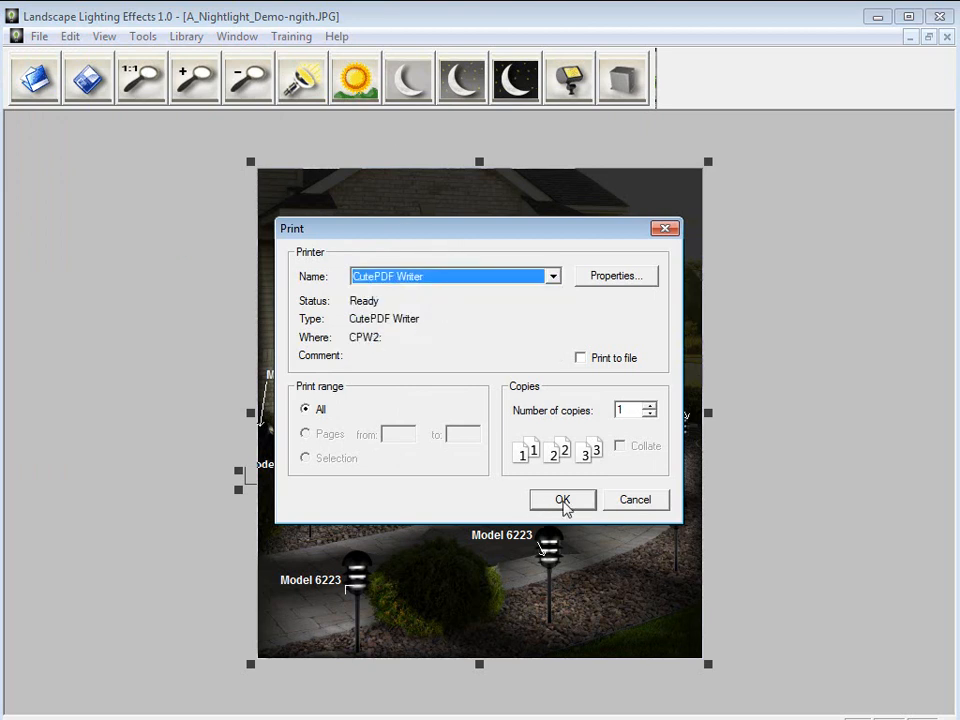
click(562, 500)
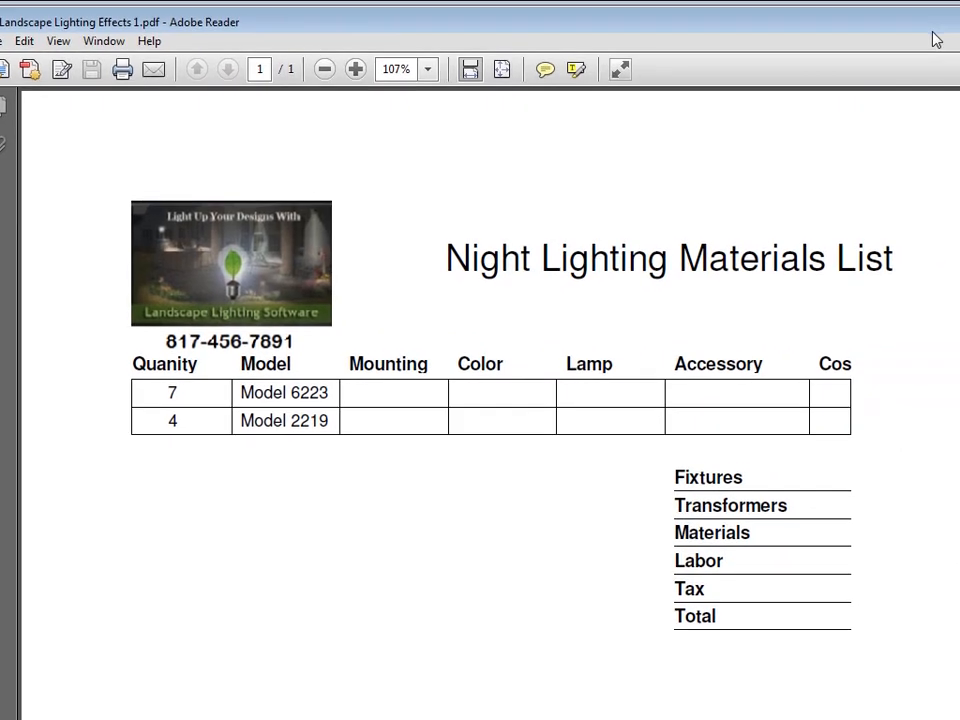
scroll(down, 3)
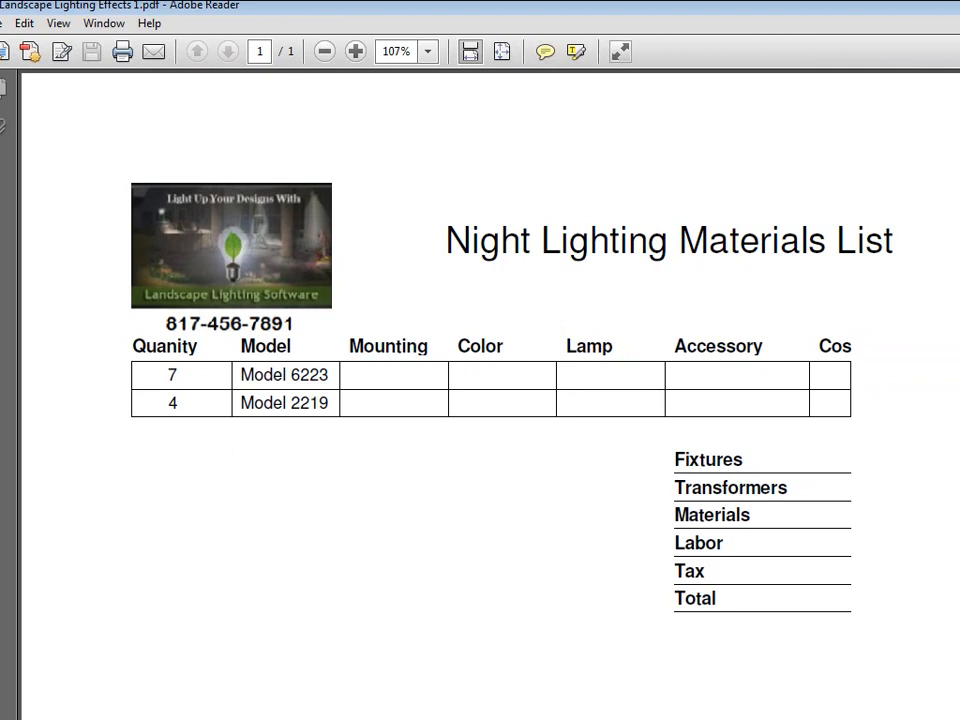
click(28, 76)
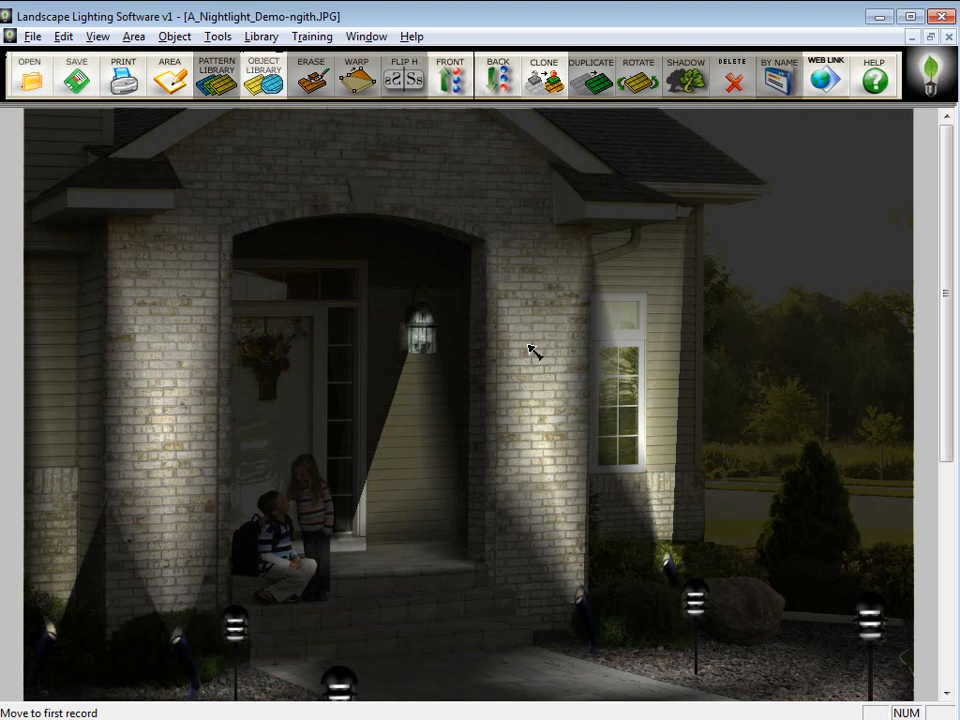
- Import the daytime before photo and overlay the text 'Woody's Landscape Lighting' on the night image
click(32, 36)
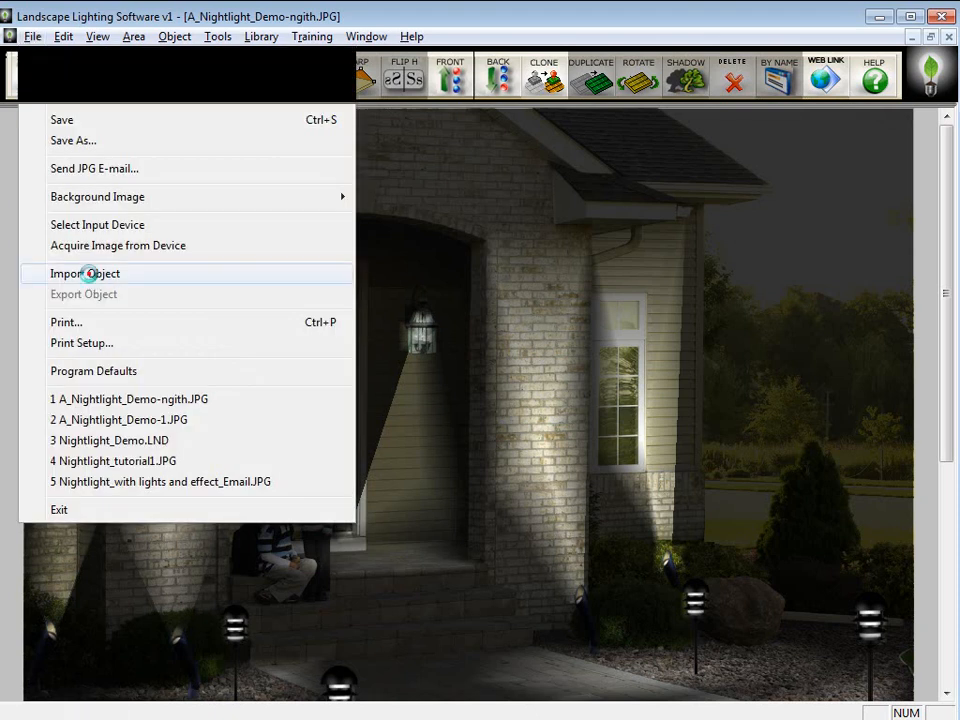
click(84, 272)
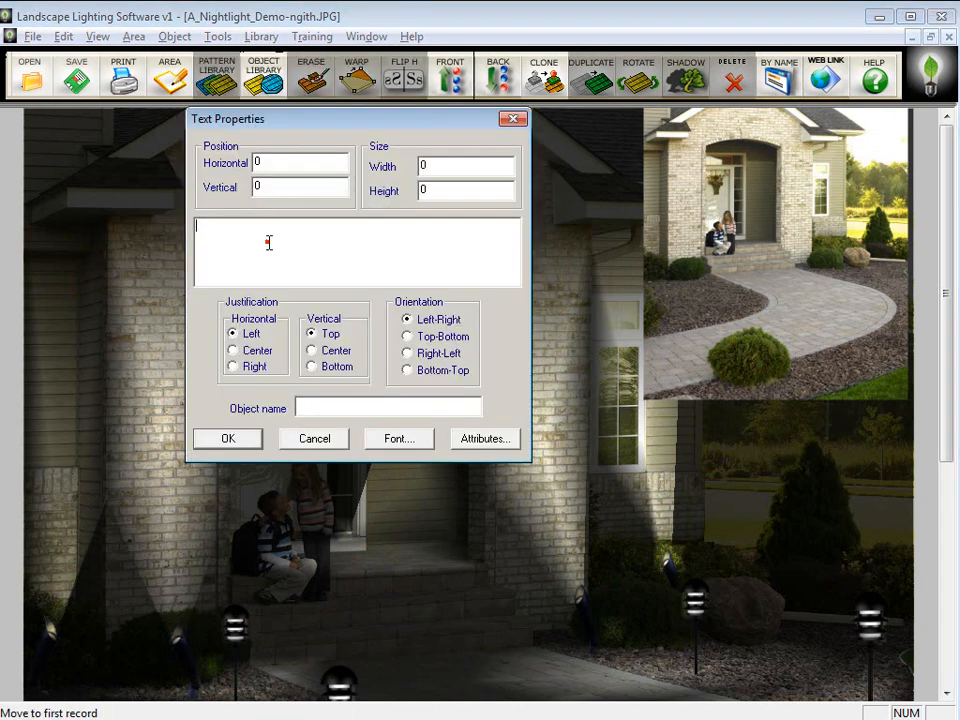
text(Woody's Landscape Lighting)
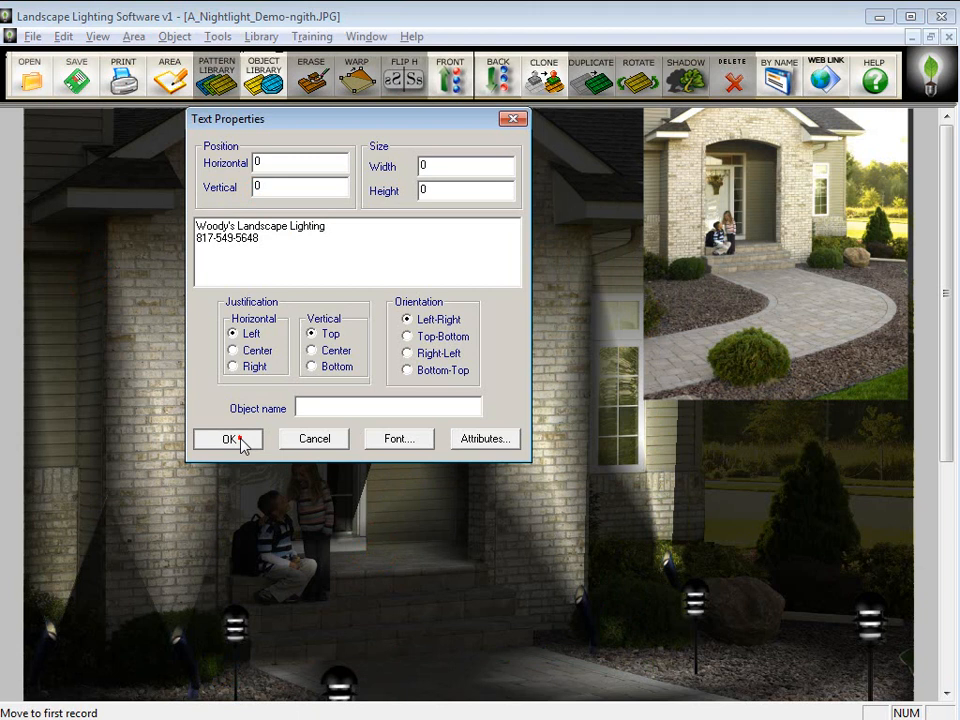
click(228, 440)
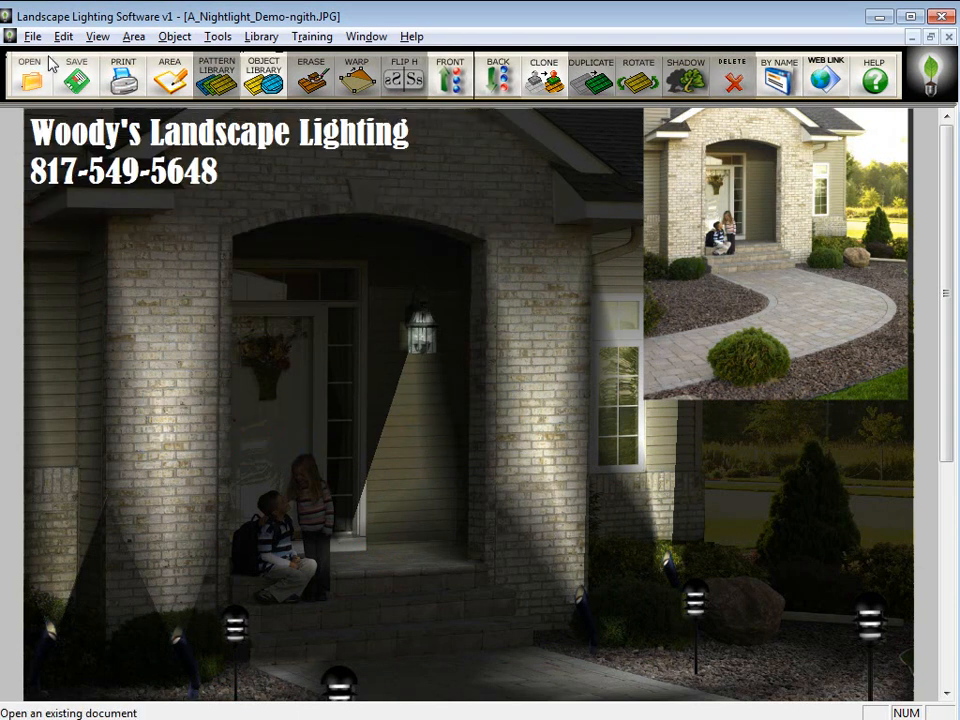
click(32, 36)
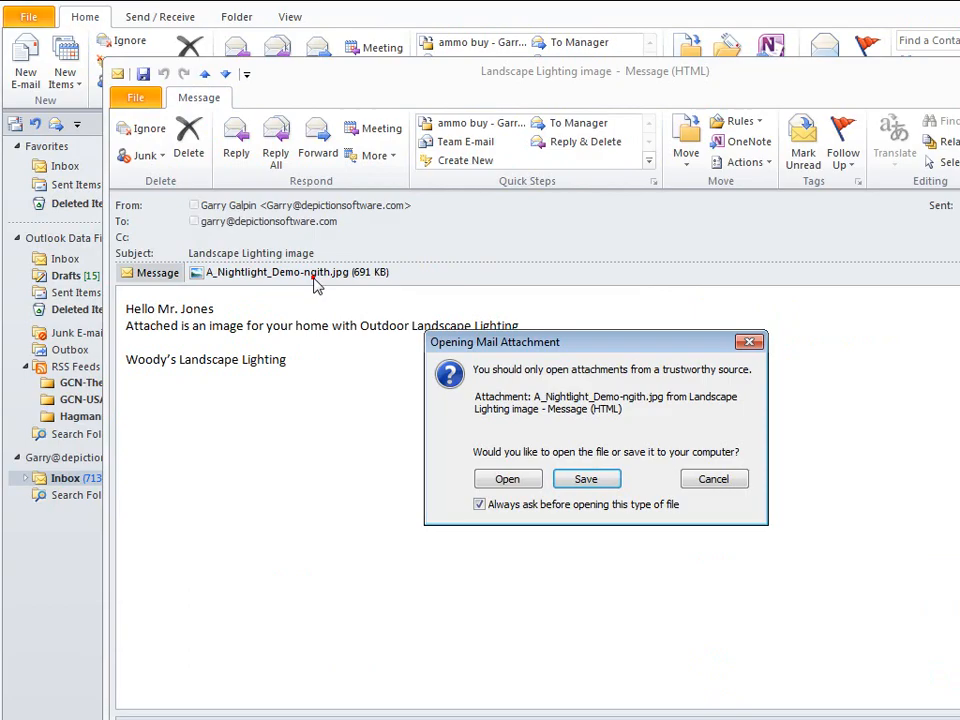
- Open the attached night-light JPG from the Landscape Lighting image email
click(506, 478)
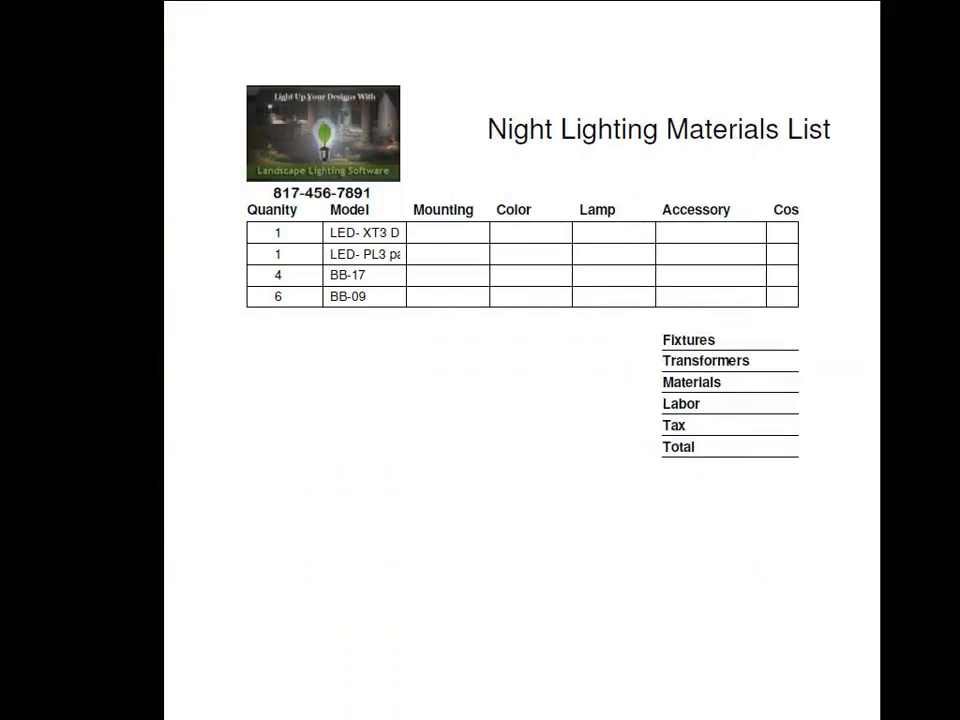